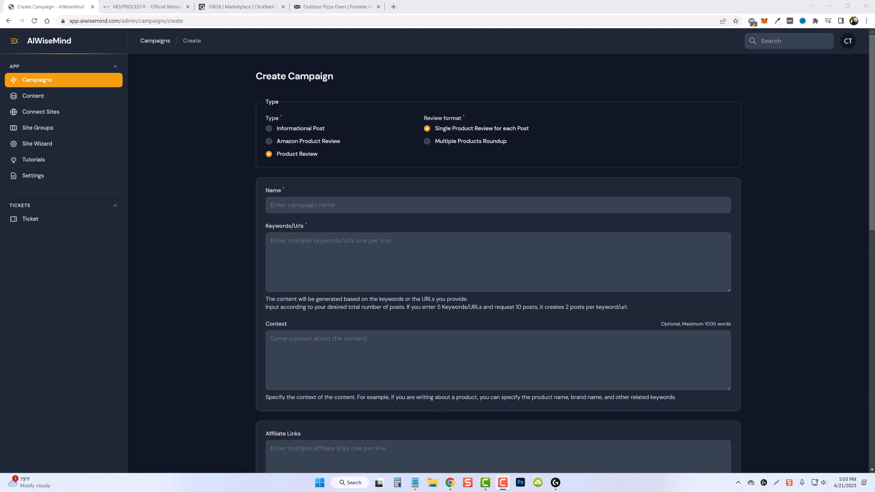
{"action": "mouse_move", "coordinate": [83, 110]}
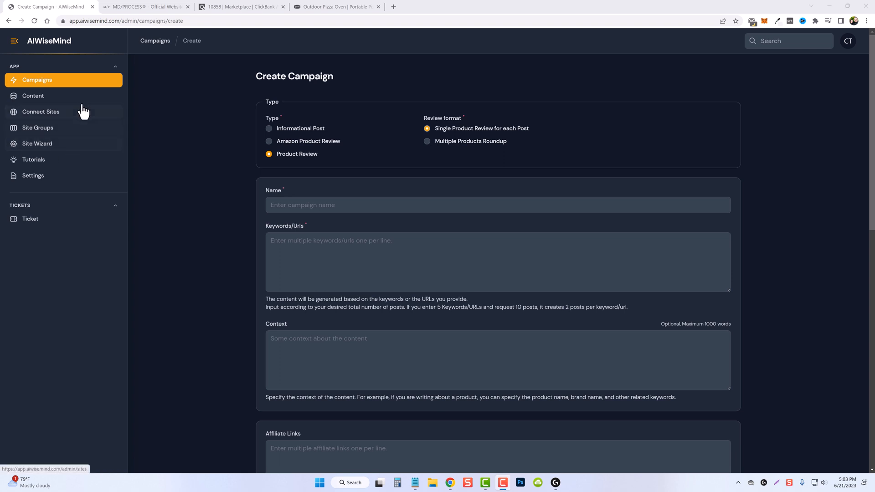
{"action": "mouse_move", "coordinate": [343, 162]}
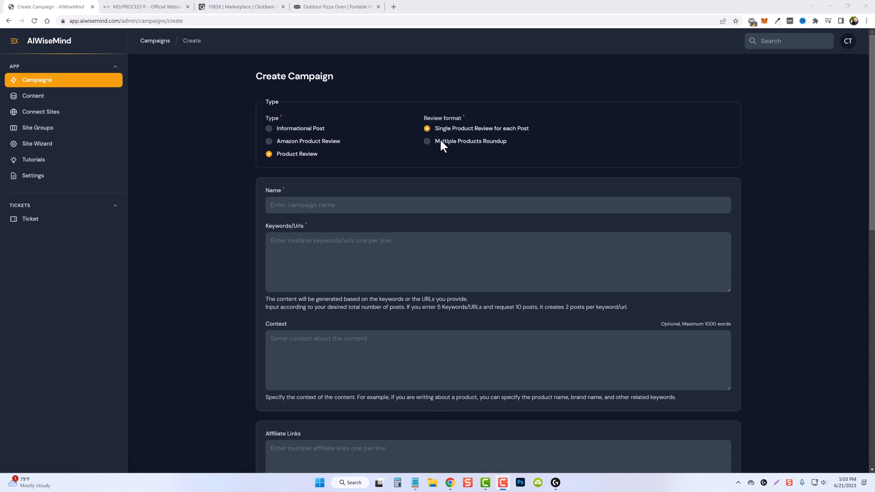
{"action": "mouse_move", "coordinate": [462, 146]}
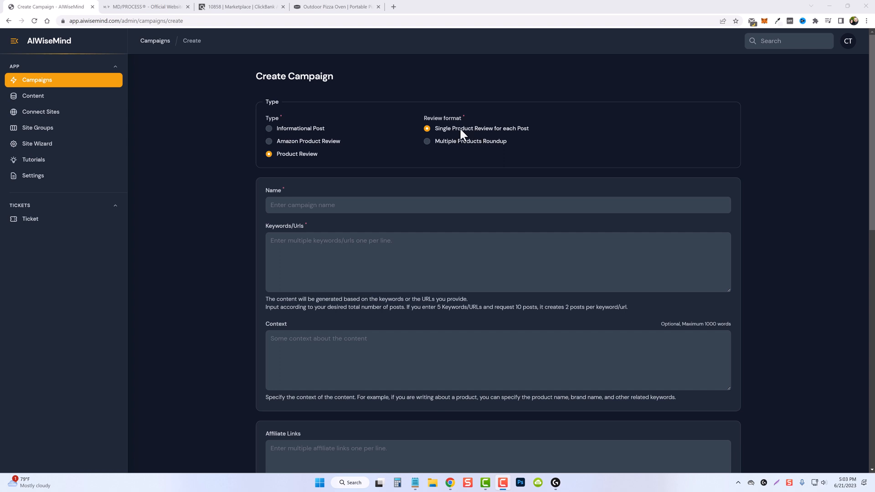
{"action": "mouse_move", "coordinate": [470, 134]}
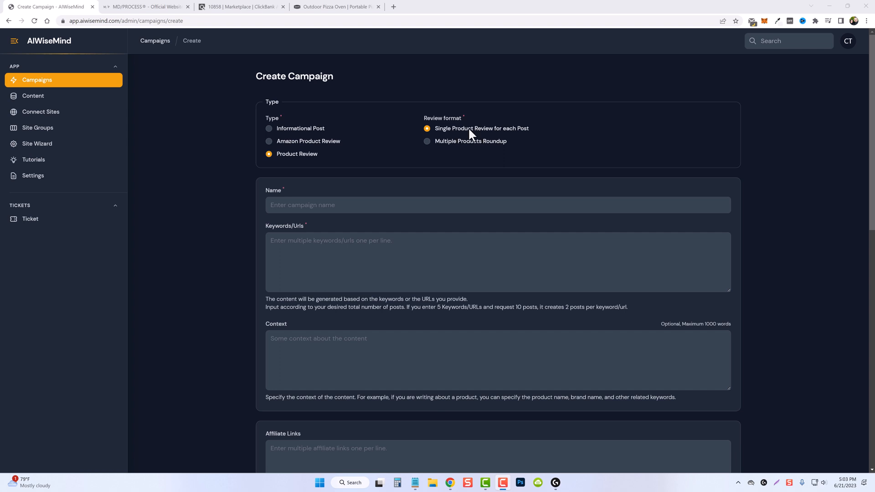
{"action": "mouse_move", "coordinate": [489, 149]}
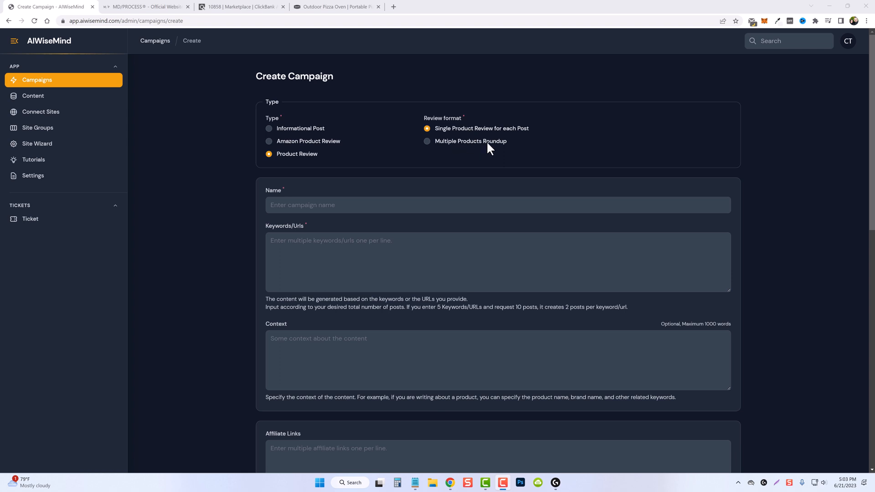
{"action": "mouse_move", "coordinate": [222, 160]}
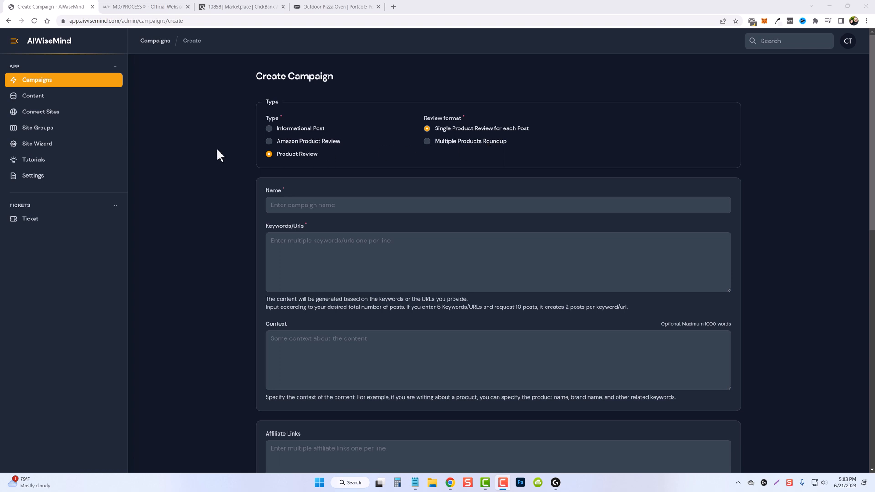
Copy the GlucoBerry sales page address (bloodsugarberry.com) and return to the Create Campaign form
{"action": "left_click", "coordinate": [145, 6]}
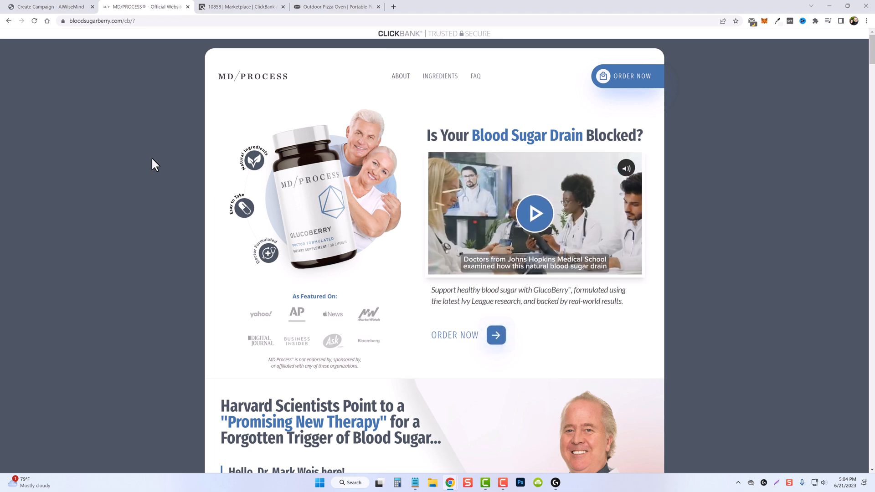
{"action": "left_click", "coordinate": [101, 21]}
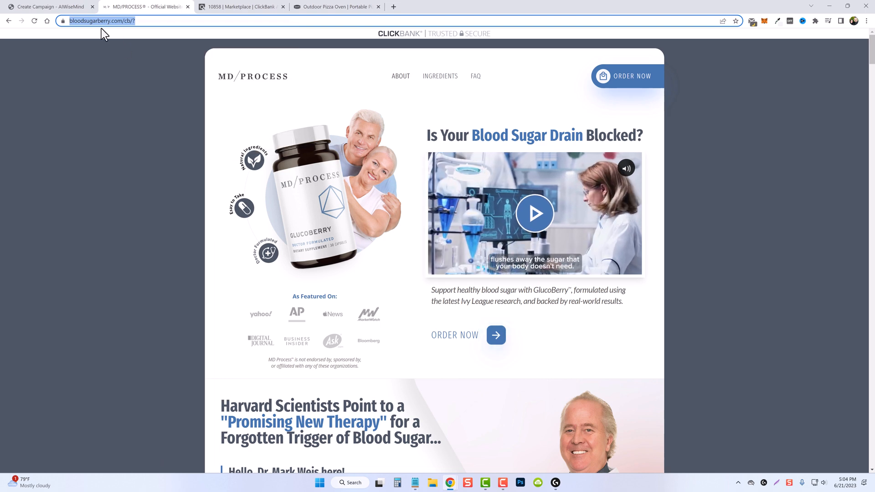
{"action": "left_click", "coordinate": [51, 7]}
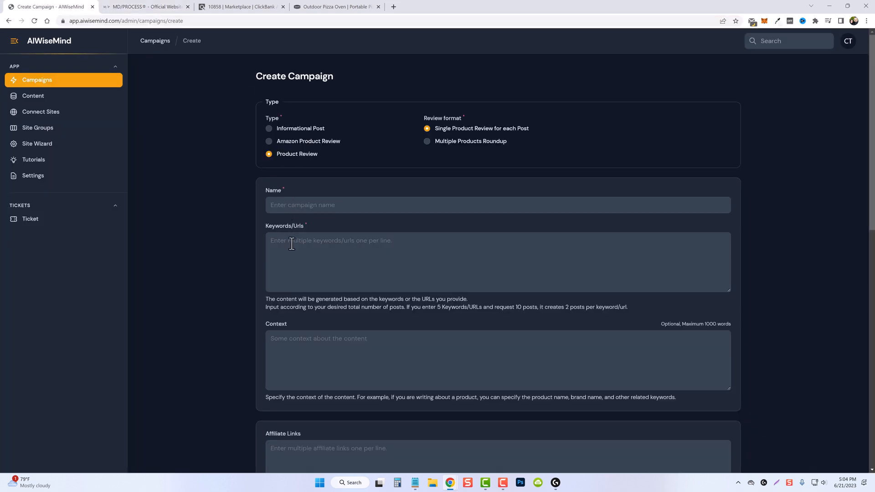
{"action": "type", "text": "https://bloodsugarberry.com/cb/?"}
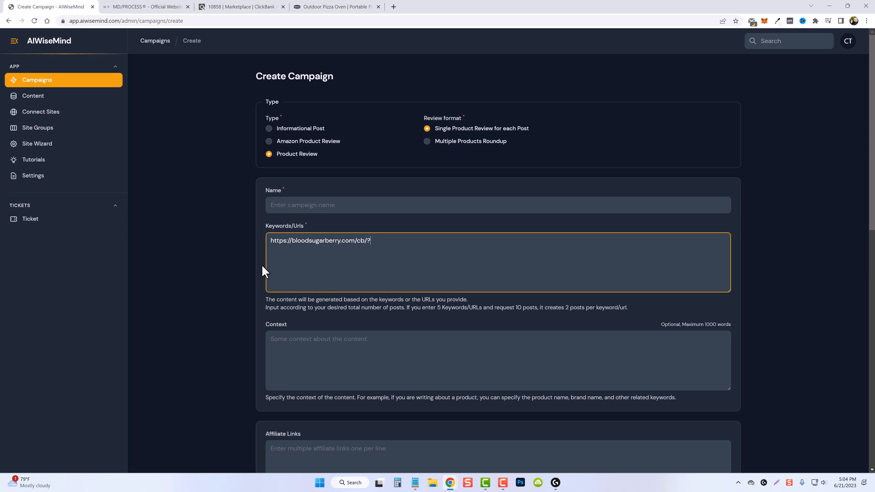
{"action": "mouse_move", "coordinate": [234, 253]}
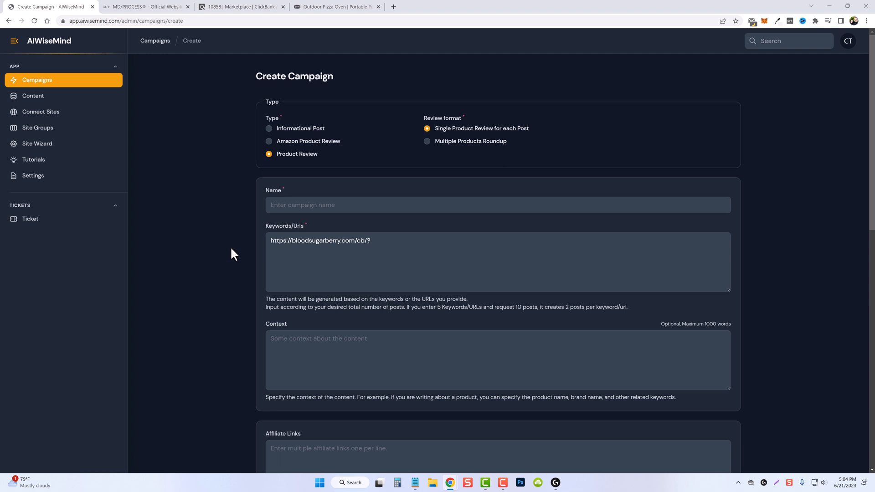
{"action": "type", "text": "Blood Sugar"}
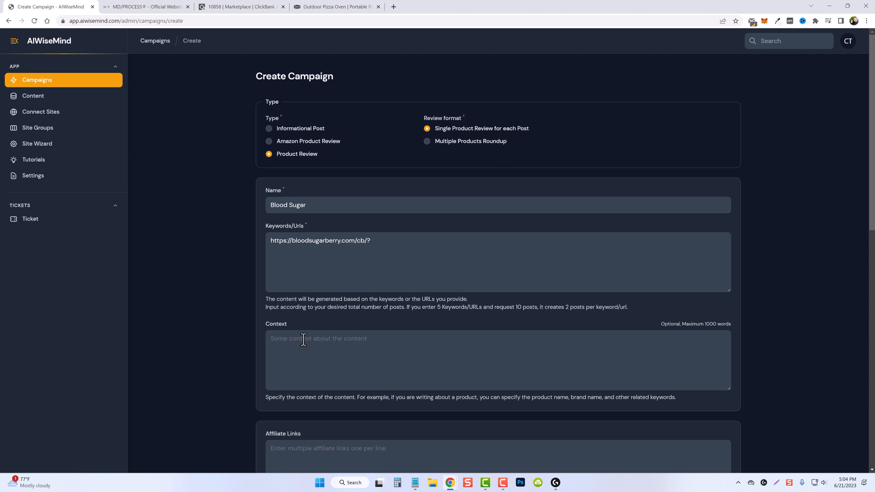
{"action": "scroll", "scroll_direction": "down", "scroll_amount": 3}
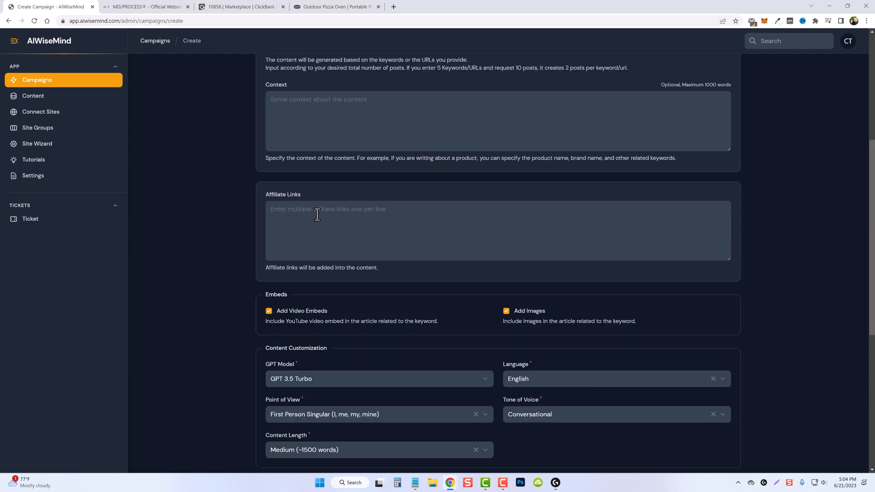
{"action": "left_click", "coordinate": [240, 7]}
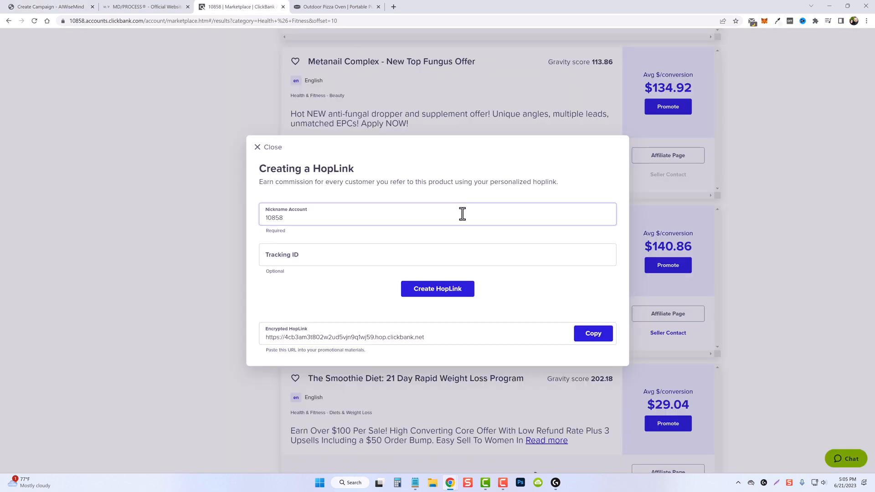
{"action": "left_click", "coordinate": [592, 337]}
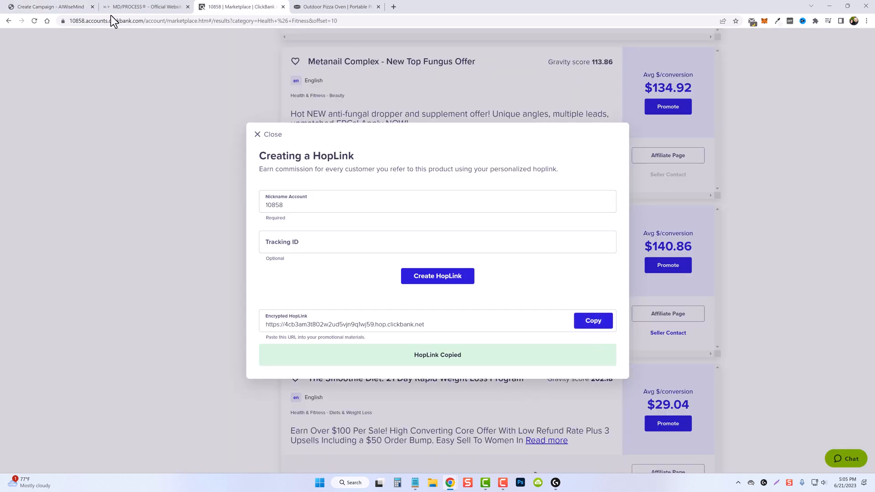
Add the affiliate link, set Second Person point of view and Friendly tone, and create the Blood Sugar campaign
{"action": "left_click", "coordinate": [51, 7]}
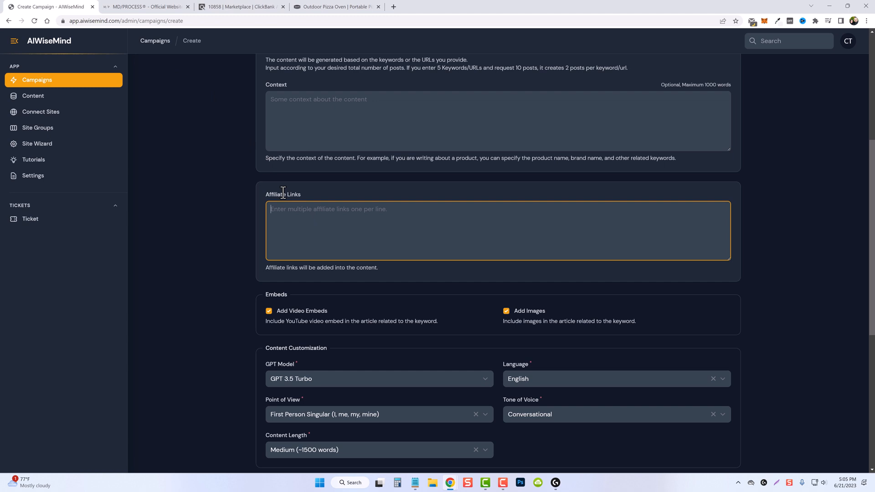
{"action": "scroll", "scroll_direction": "down", "scroll_amount": 3}
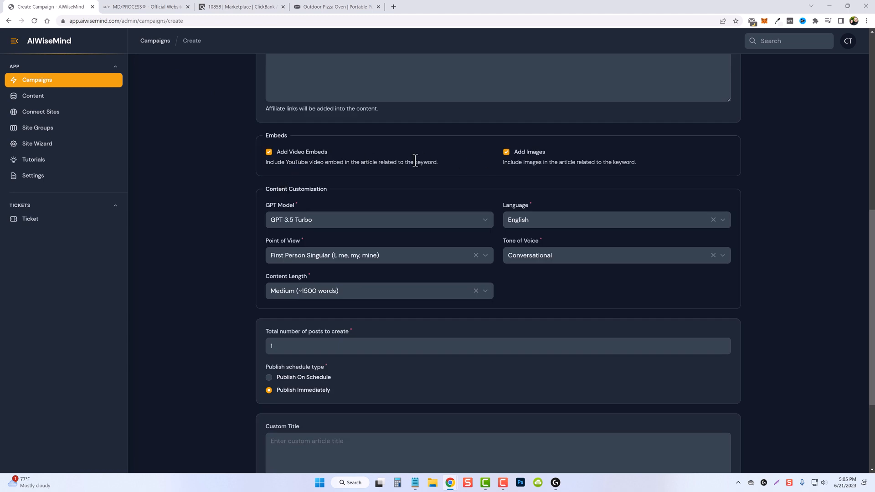
{"action": "scroll", "scroll_direction": "down", "scroll_amount": 3}
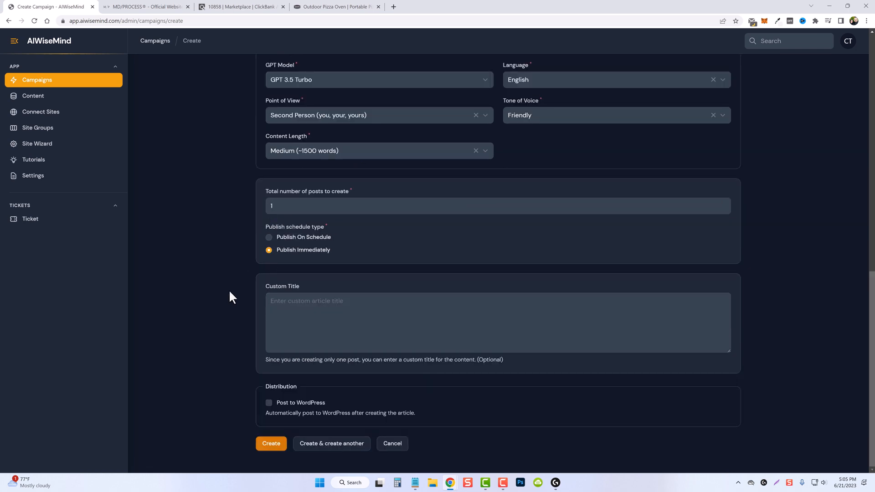
{"action": "mouse_move", "coordinate": [284, 360]}
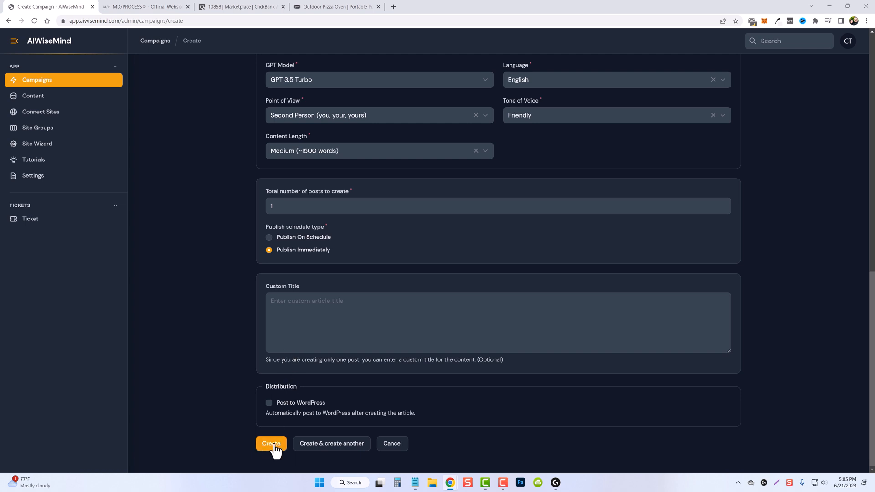
{"action": "left_click", "coordinate": [271, 443]}
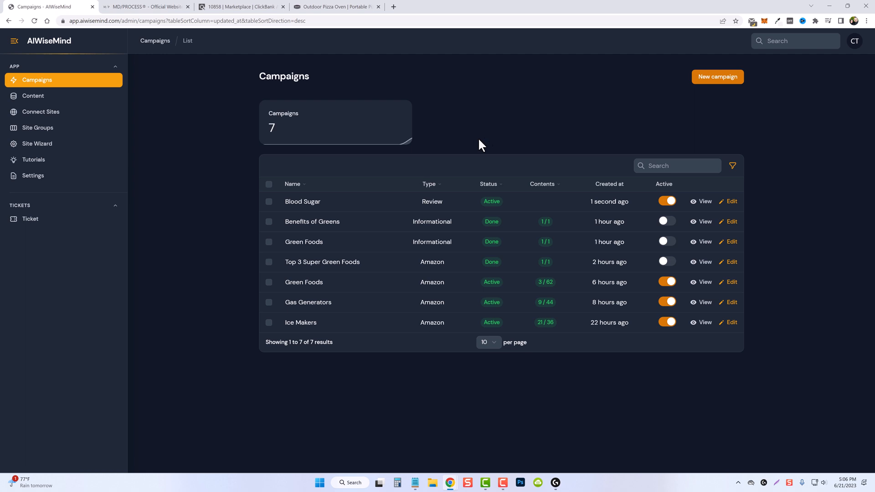
{"action": "mouse_move", "coordinate": [717, 76]}
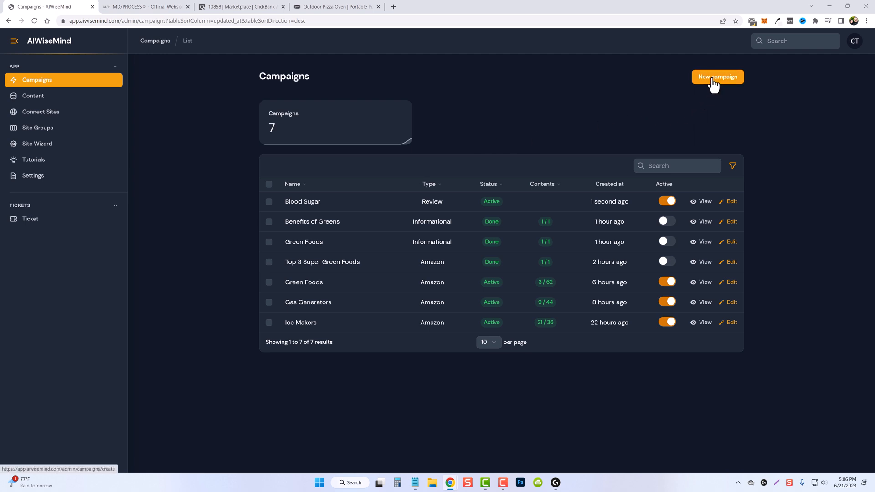
Start a new Product Review campaign that reviews a single product per post
{"action": "left_click", "coordinate": [717, 76]}
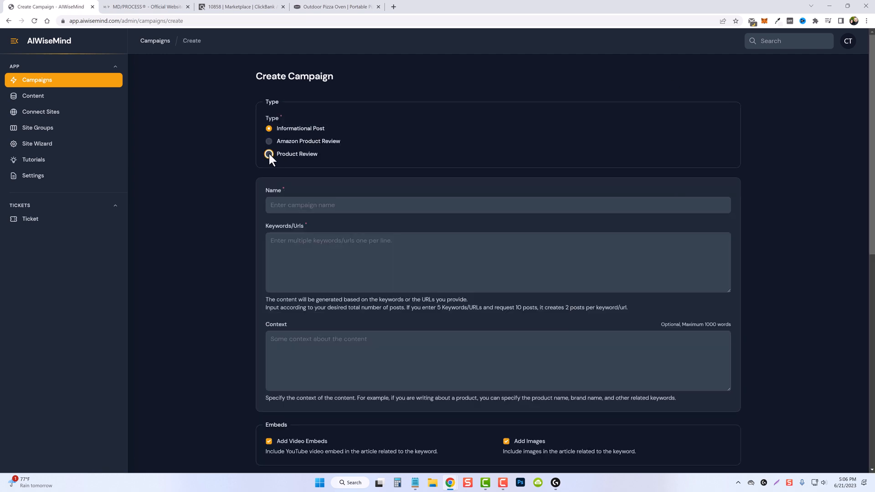
{"action": "left_click", "coordinate": [269, 154]}
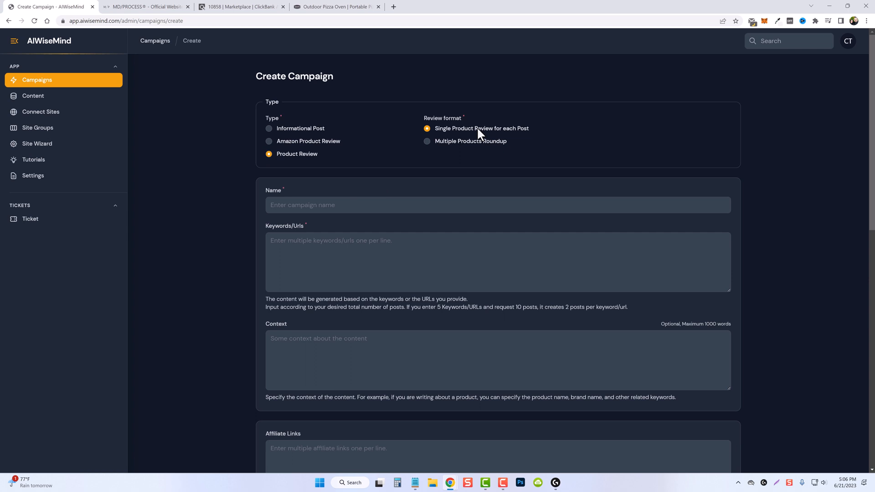
{"action": "left_click", "coordinate": [334, 7]}
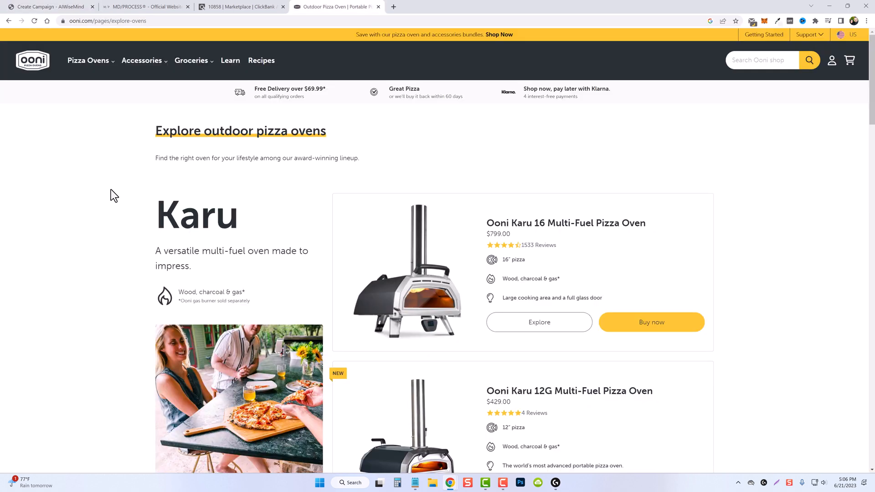
{"action": "mouse_move", "coordinate": [88, 60]}
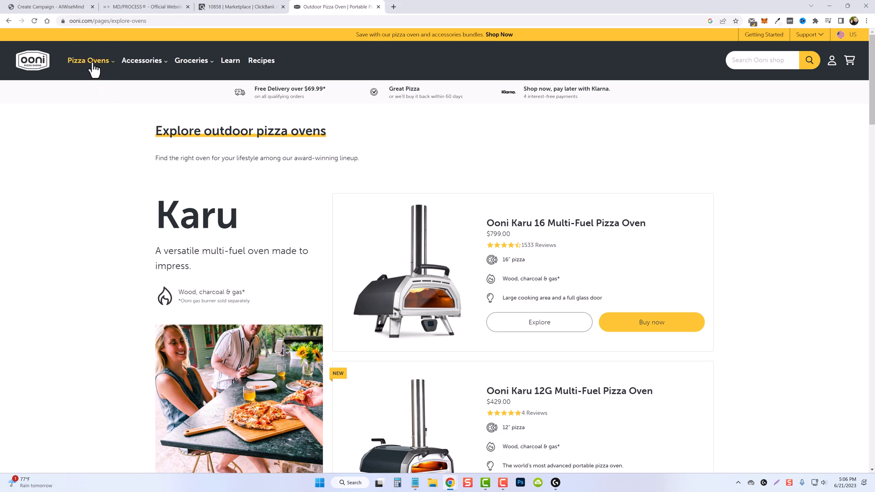
From the Ooni Pizza Ovens menu, open the Koda 16 and Karu oven pages and select the Koda 16 page address
{"action": "left_click", "coordinate": [88, 60]}
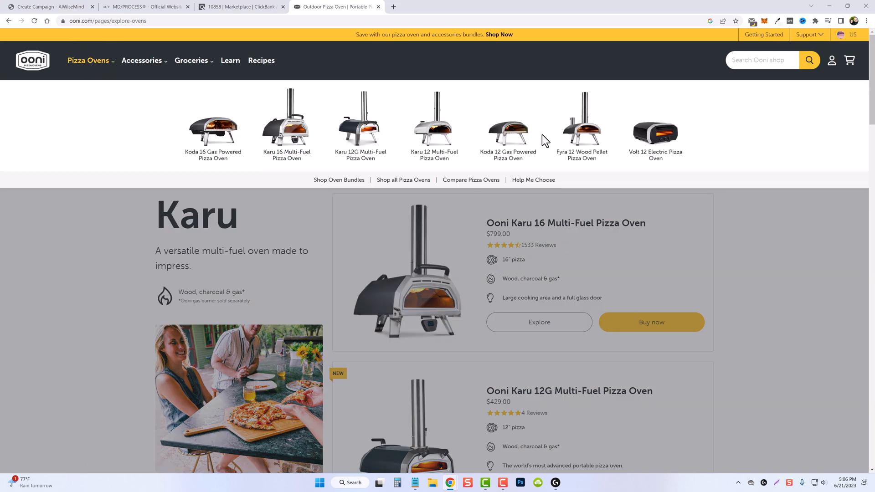
{"action": "mouse_move", "coordinate": [476, 138]}
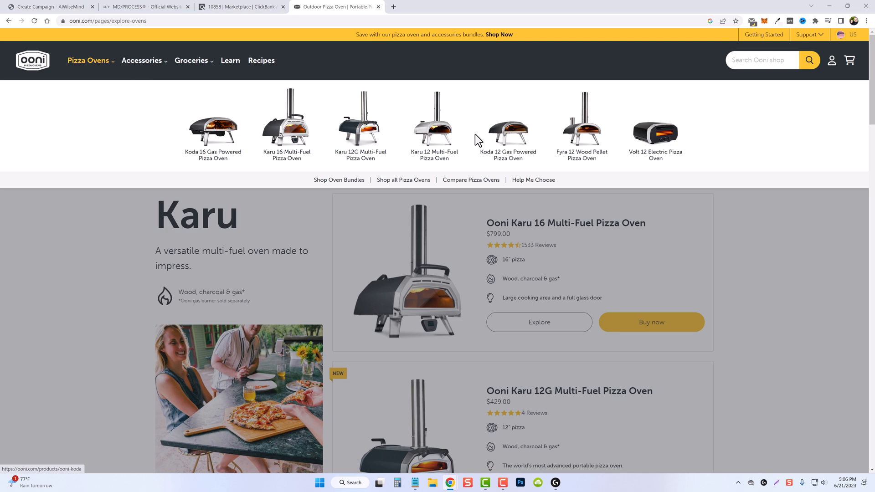
{"action": "mouse_move", "coordinate": [474, 138]}
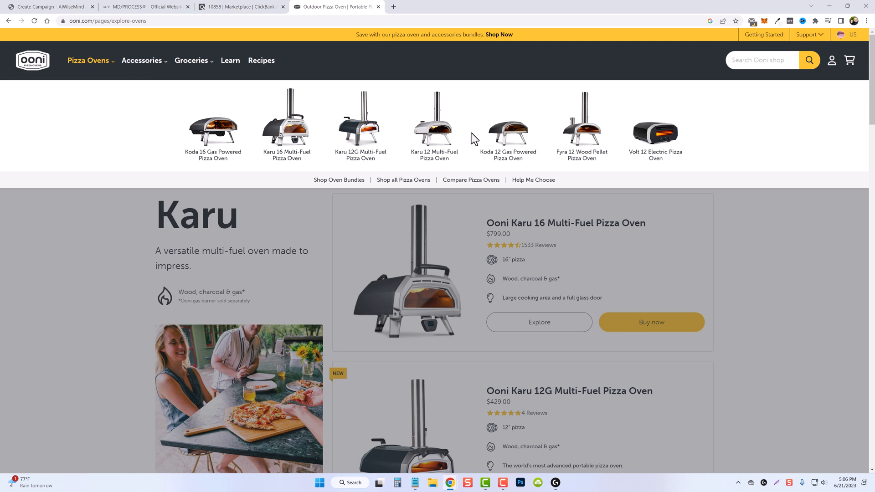
{"action": "mouse_move", "coordinate": [365, 140]}
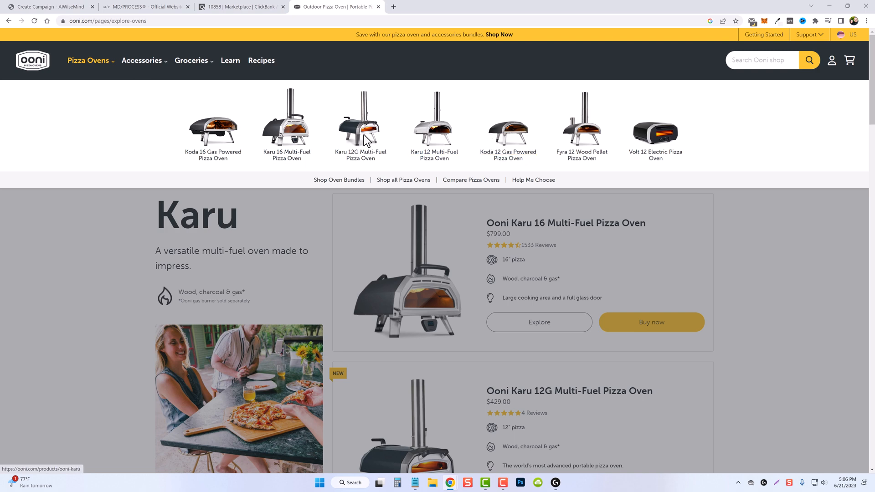
{"action": "left_click", "coordinate": [287, 123]}
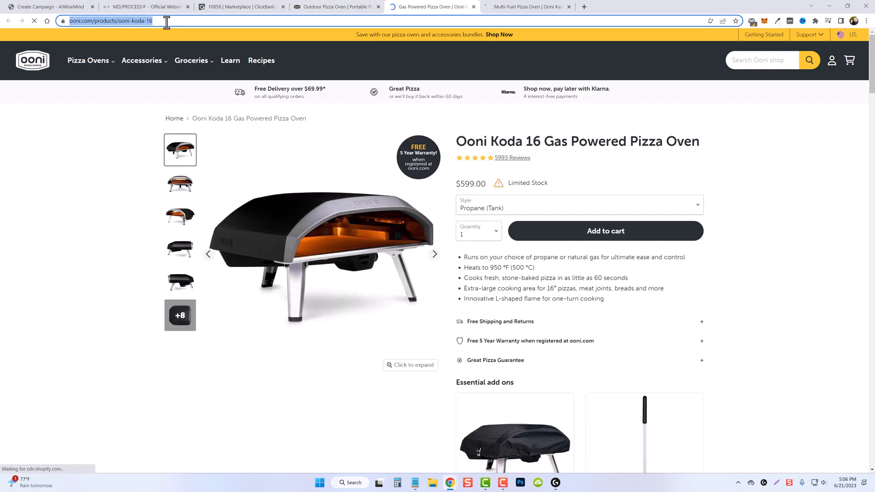
{"action": "left_click", "coordinate": [51, 6]}
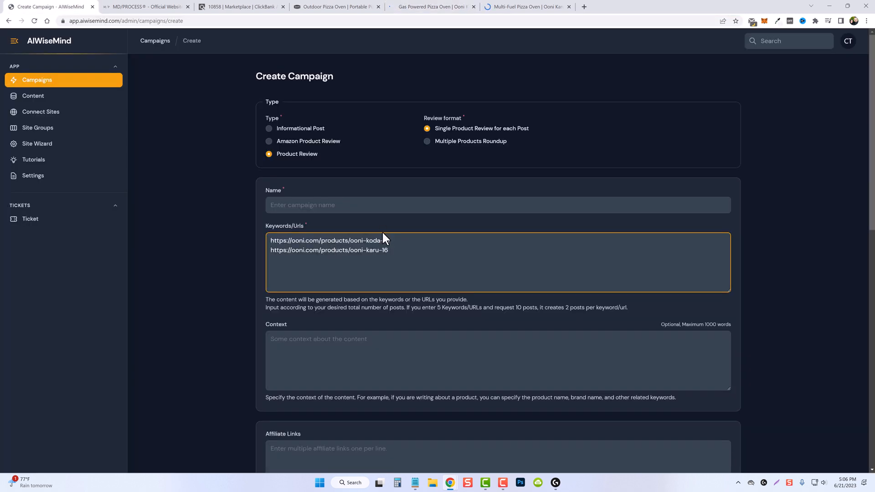
{"action": "type", "text": "16"}
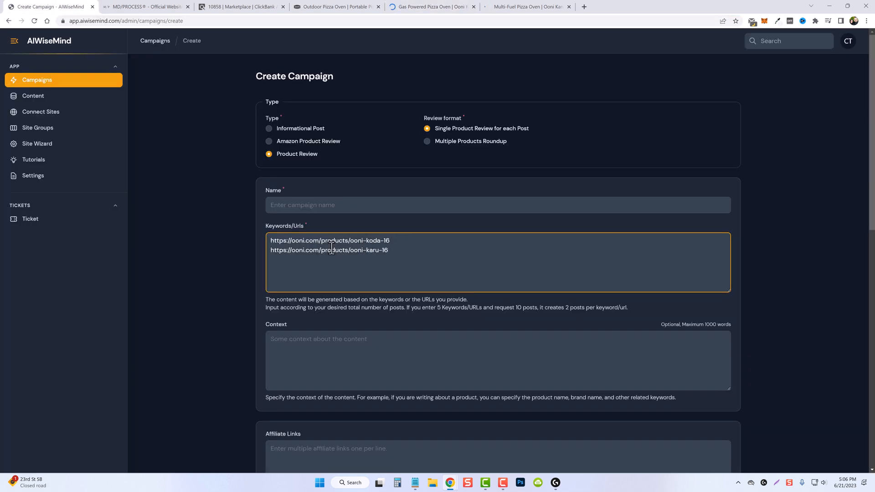
{"action": "double_click", "coordinate": [372, 241]}
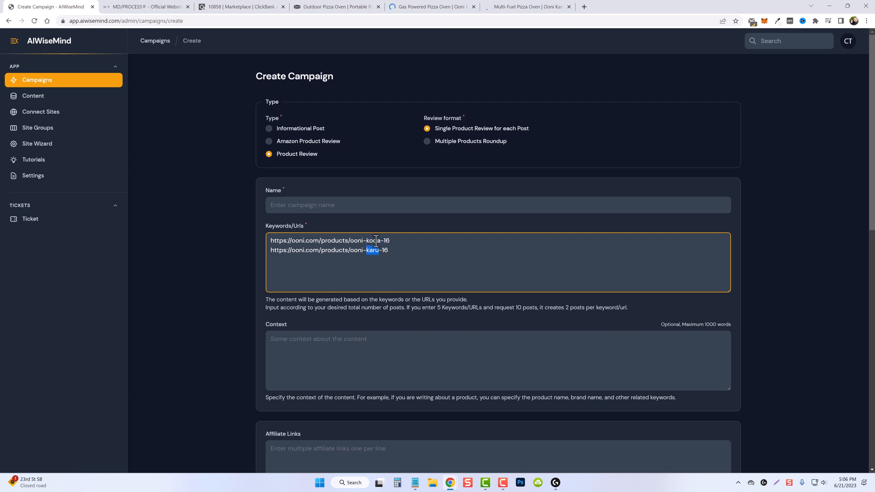
{"action": "scroll", "scroll_direction": "down", "scroll_amount": 3}
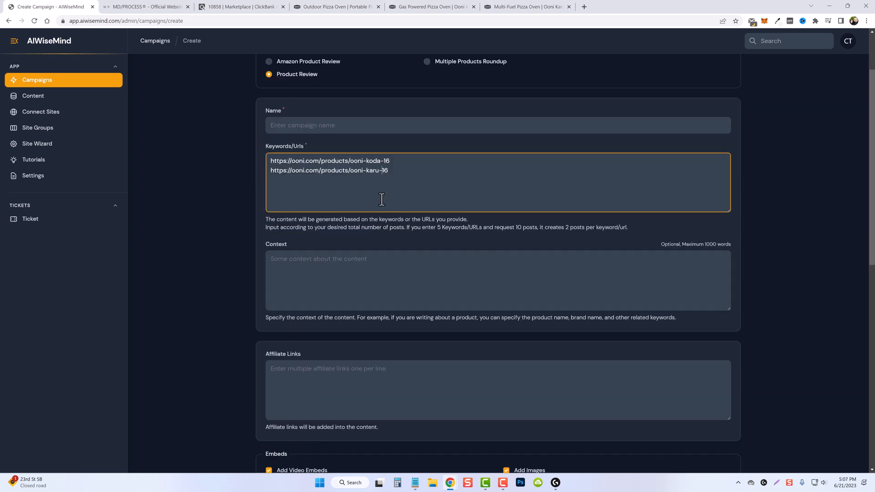
{"action": "mouse_move", "coordinate": [395, 179]}
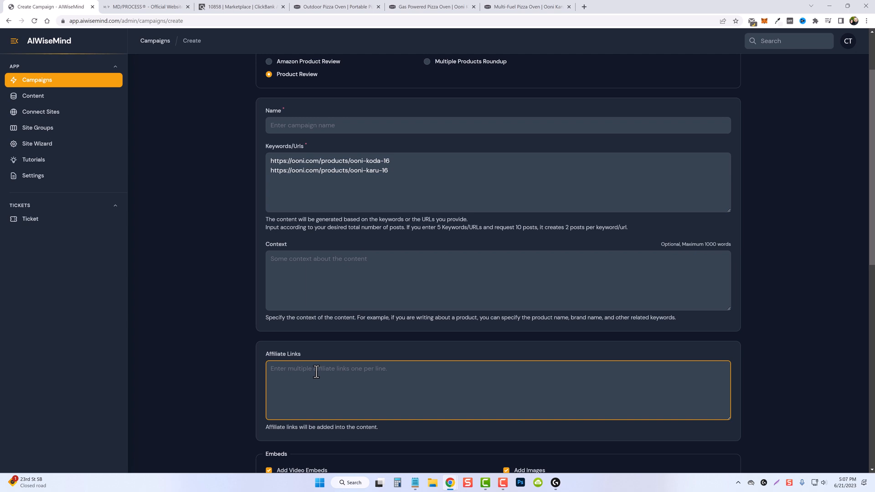
{"action": "type", "text": "https://affiliatelink.com"}
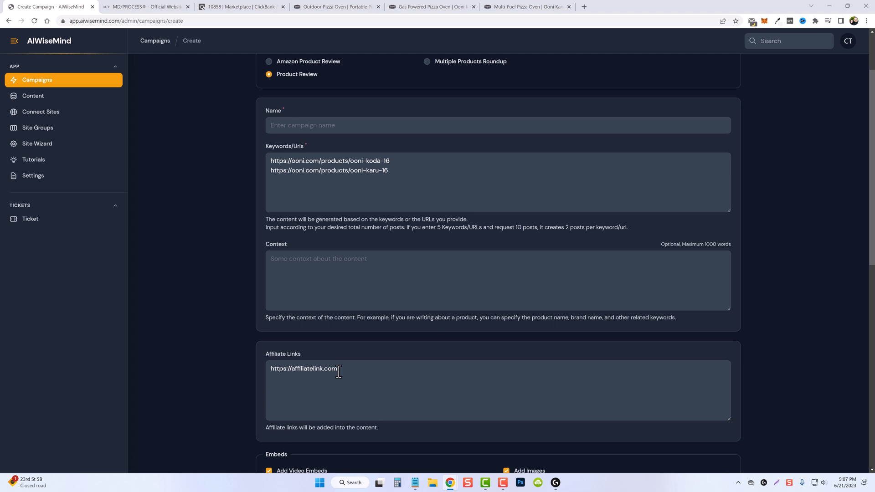
{"action": "type", "text": "Pizza Ovens"}
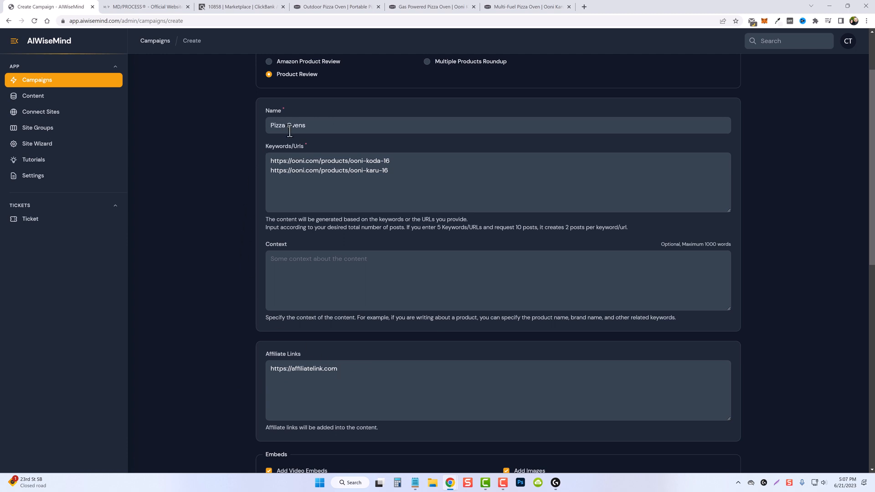
Create the Pizza Ovens campaign and show the generated content list with the Koda 16 review processing
{"action": "scroll", "scroll_direction": "down", "scroll_amount": 3}
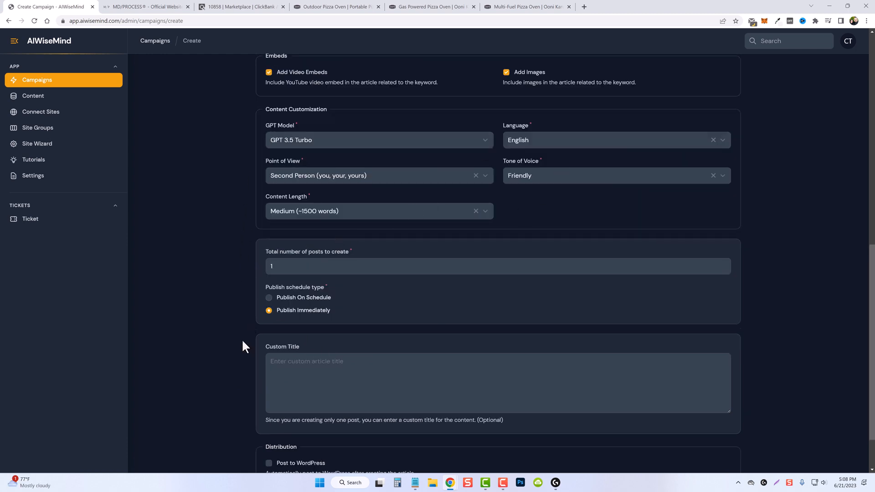
{"action": "scroll", "scroll_direction": "down", "scroll_amount": 3}
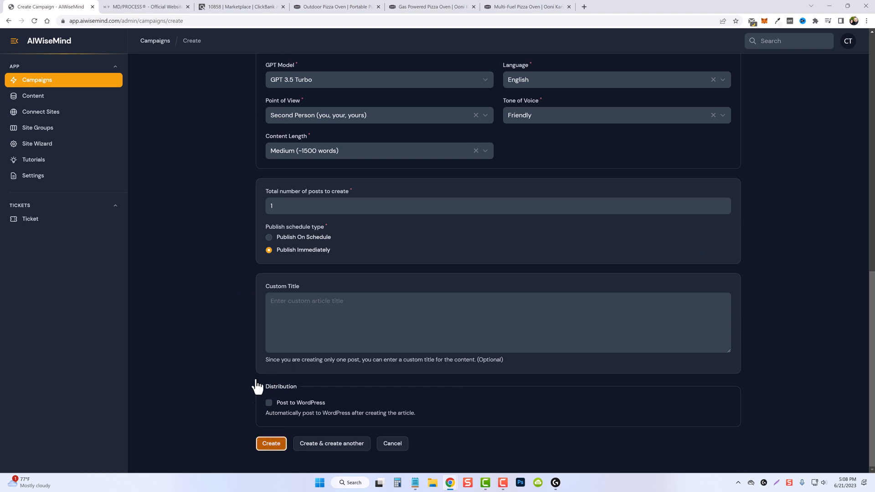
{"action": "left_click", "coordinate": [271, 443]}
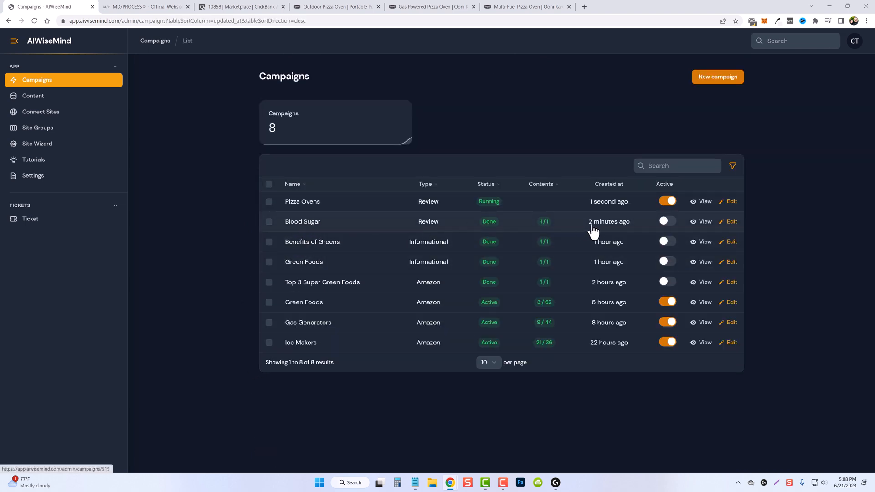
{"action": "mouse_move", "coordinate": [602, 232]}
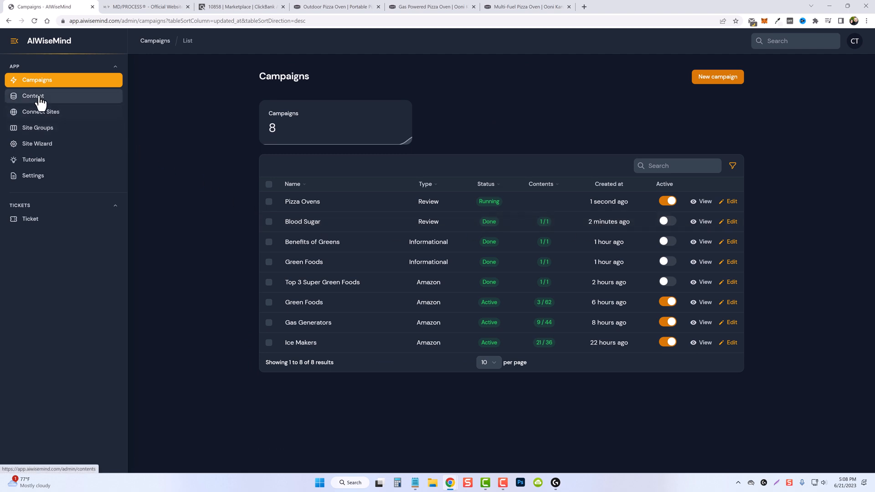
{"action": "left_click", "coordinate": [33, 96]}
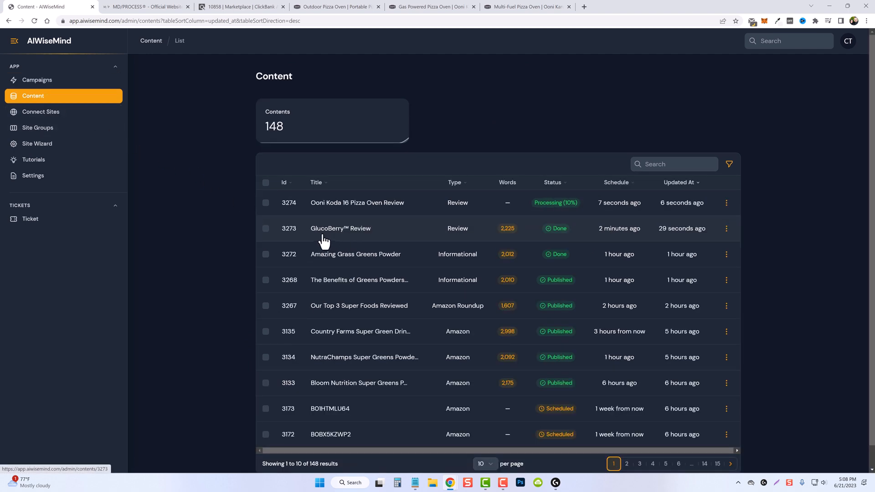
{"action": "mouse_move", "coordinate": [340, 234]}
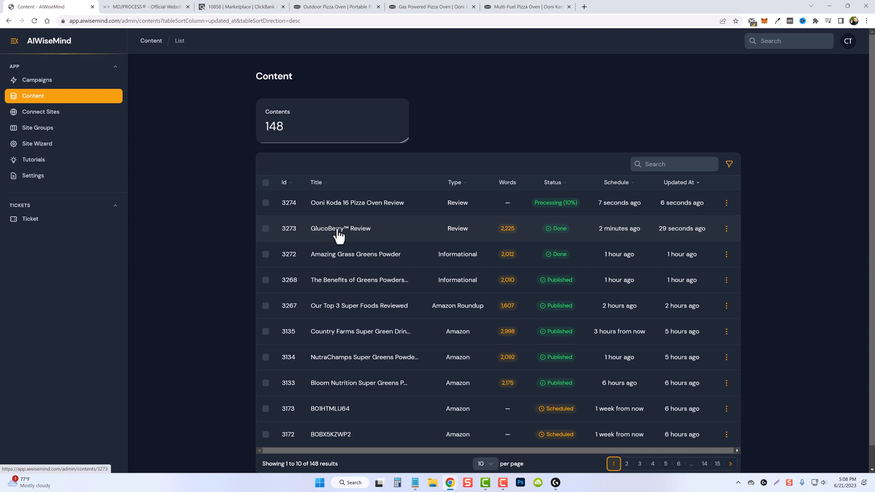
{"action": "left_click", "coordinate": [340, 228]}
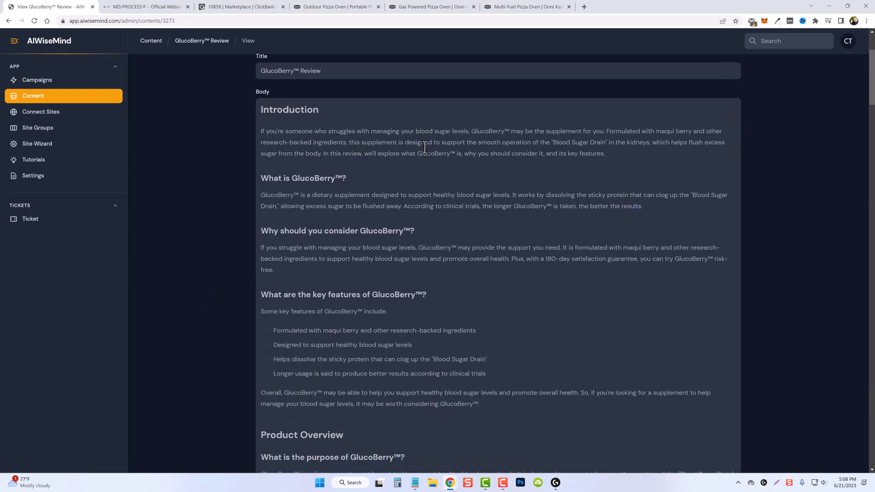
{"action": "mouse_move", "coordinate": [512, 144]}
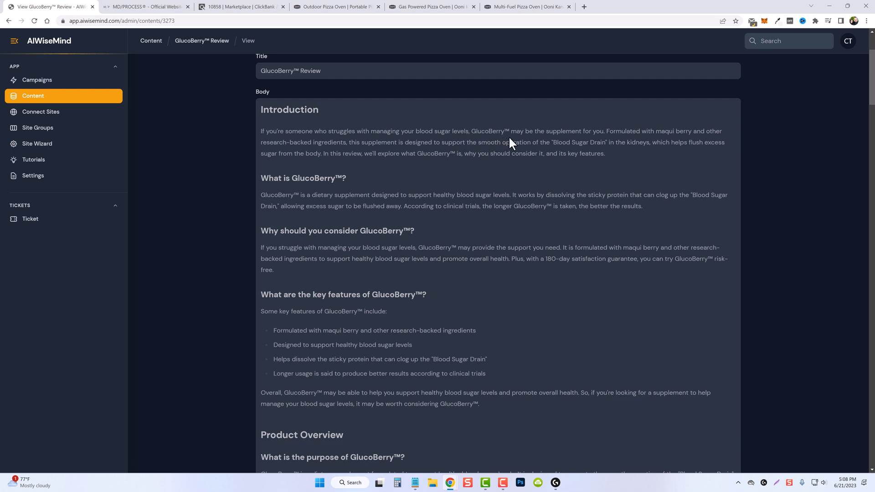
{"action": "mouse_move", "coordinate": [652, 137]}
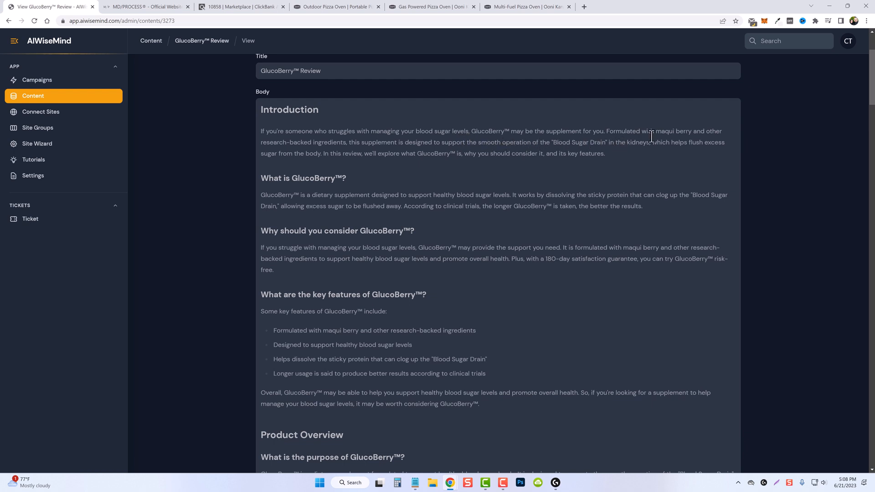
{"action": "mouse_move", "coordinate": [300, 155]}
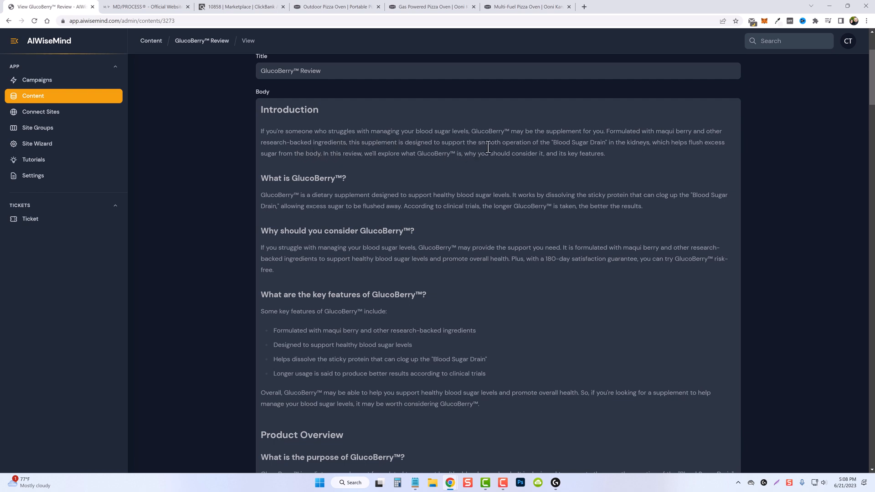
{"action": "mouse_move", "coordinate": [594, 145]}
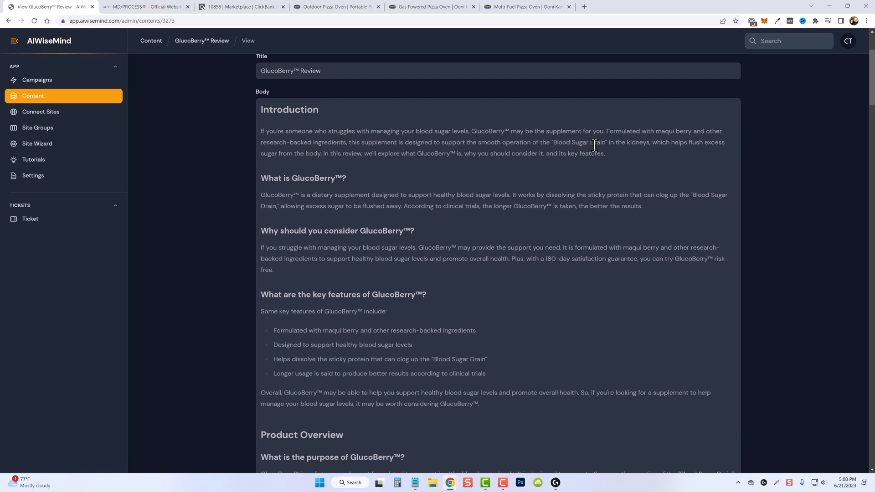
{"action": "scroll", "scroll_direction": "down", "scroll_amount": 3}
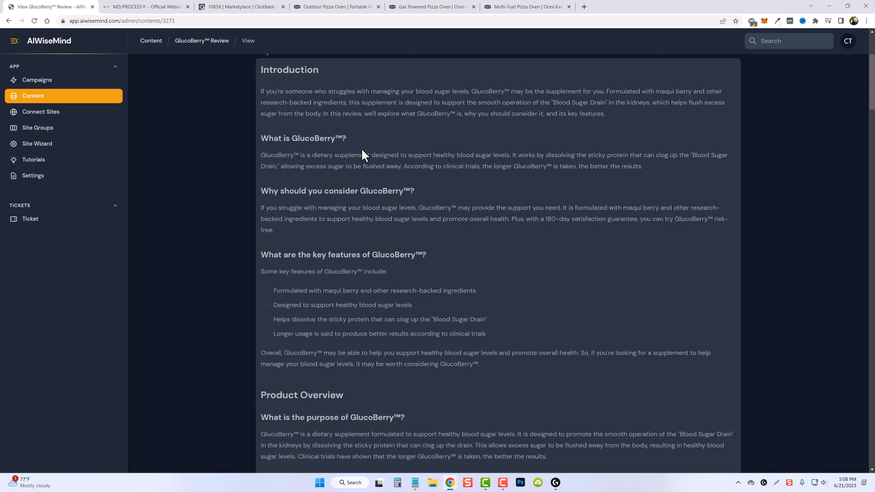
{"action": "scroll", "scroll_direction": "down", "scroll_amount": 3}
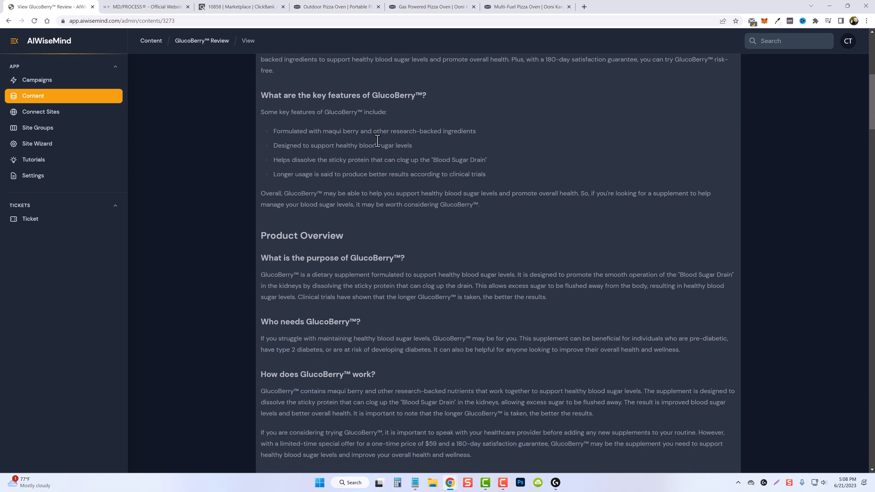
{"action": "scroll", "scroll_direction": "down", "scroll_amount": 3}
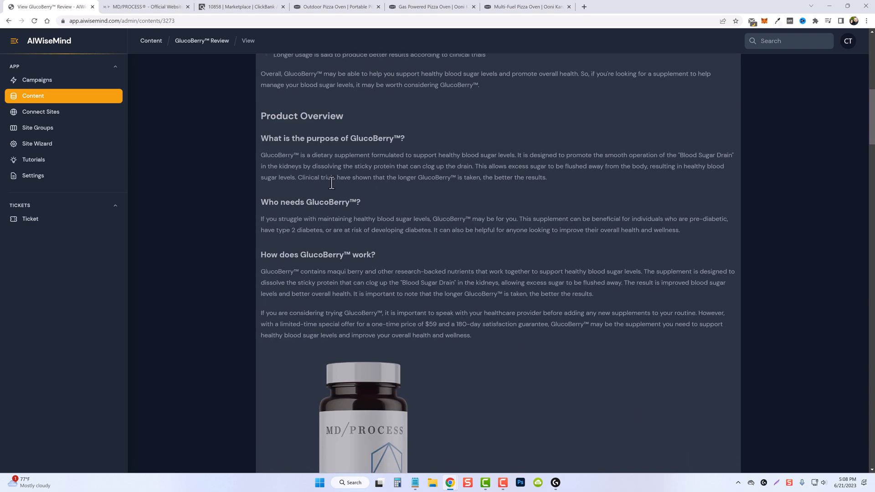
{"action": "scroll", "scroll_direction": "down", "scroll_amount": 3}
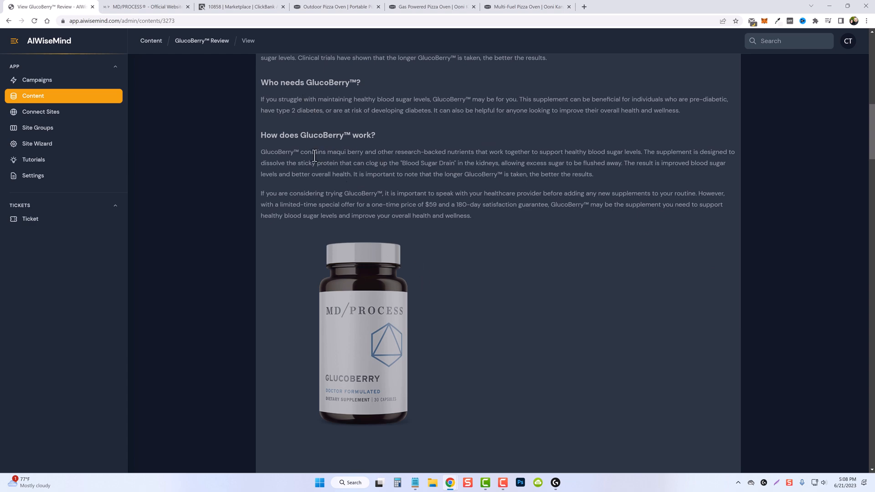
{"action": "scroll", "scroll_direction": "up", "scroll_amount": 3}
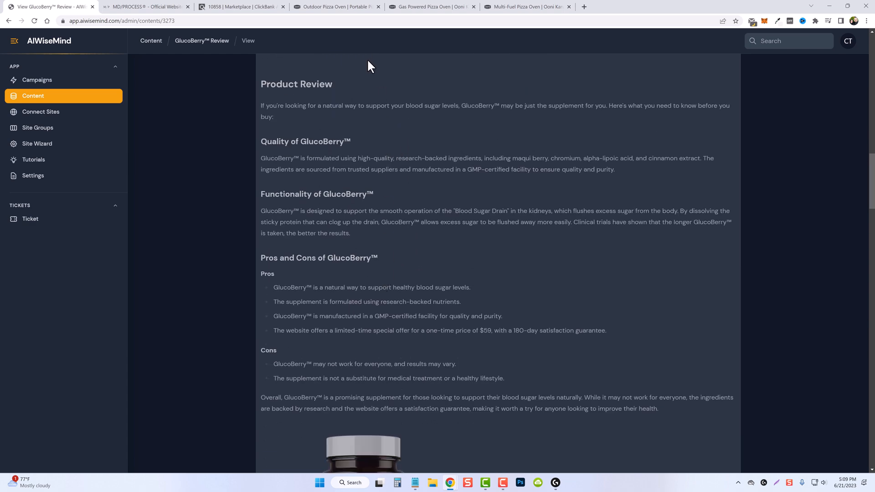
{"action": "scroll", "scroll_direction": "down", "scroll_amount": 3}
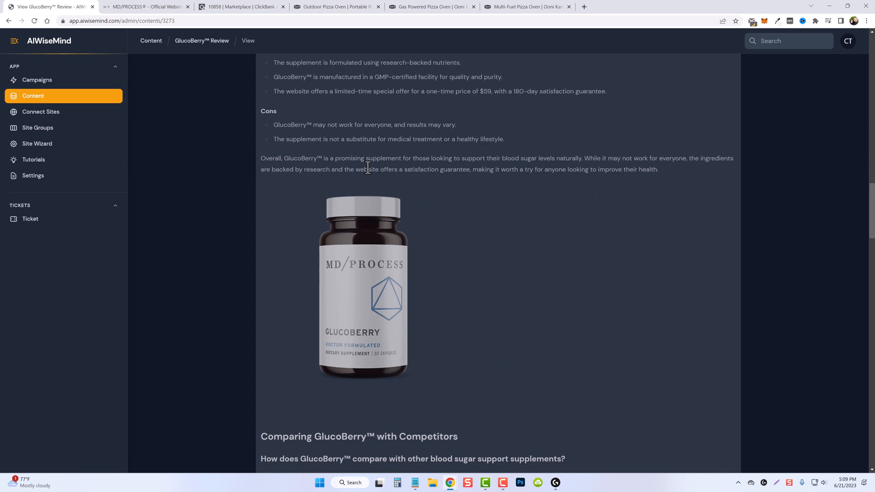
{"action": "scroll", "scroll_direction": "down", "scroll_amount": 3}
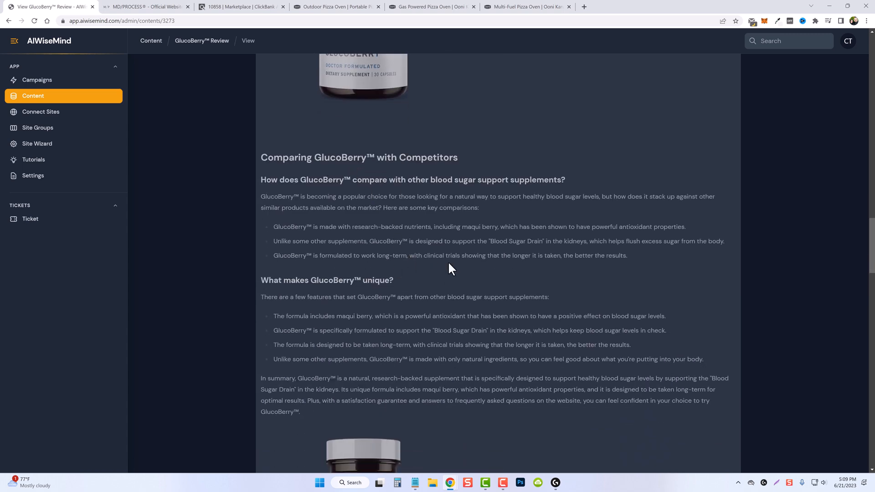
{"action": "scroll", "scroll_direction": "down", "scroll_amount": 3}
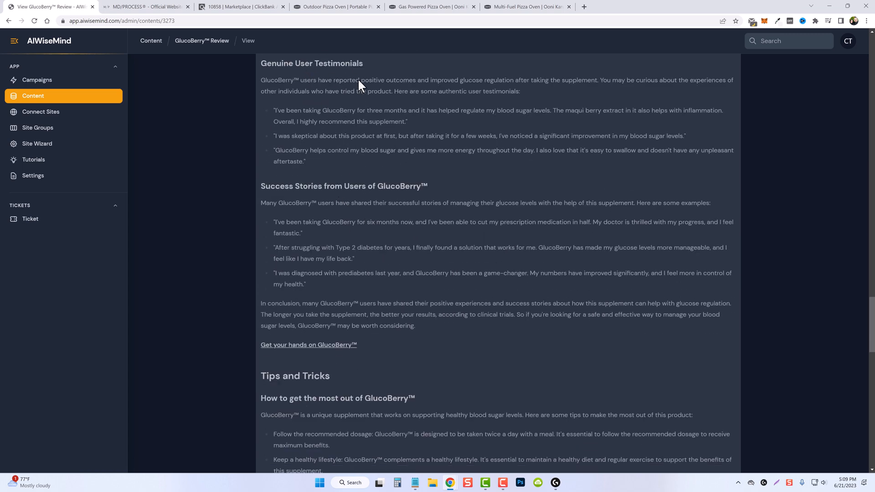
{"action": "scroll", "scroll_direction": "down", "scroll_amount": 3}
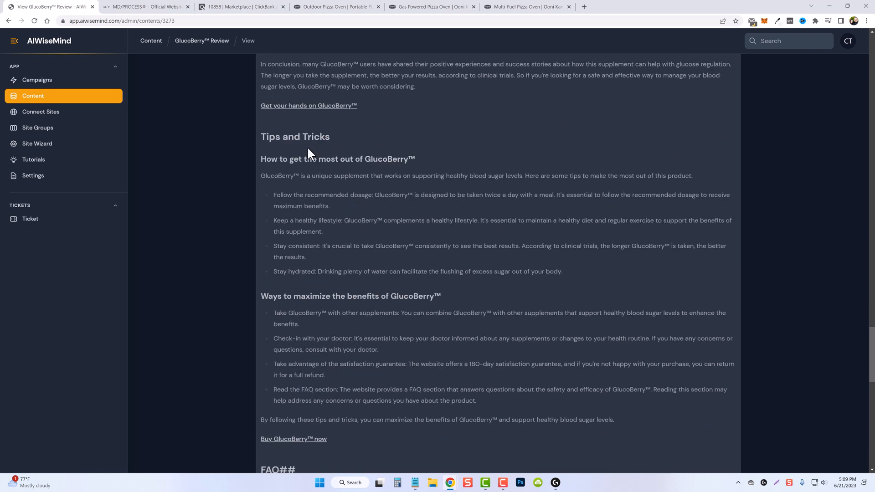
{"action": "scroll", "scroll_direction": "down", "scroll_amount": 3}
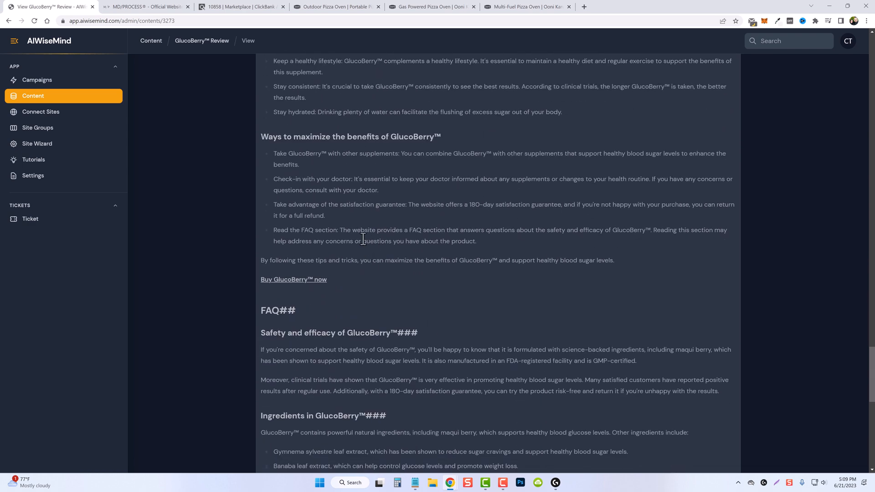
{"action": "scroll", "scroll_direction": "down", "scroll_amount": 3}
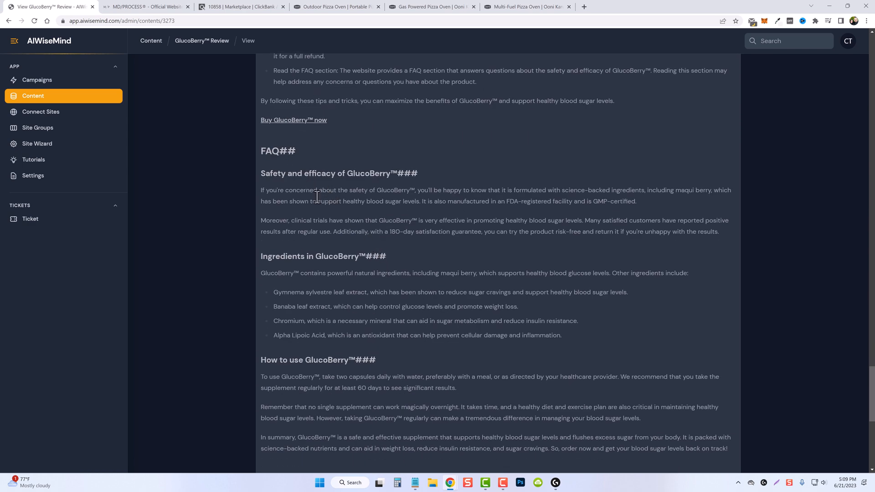
{"action": "scroll", "scroll_direction": "down", "scroll_amount": 3}
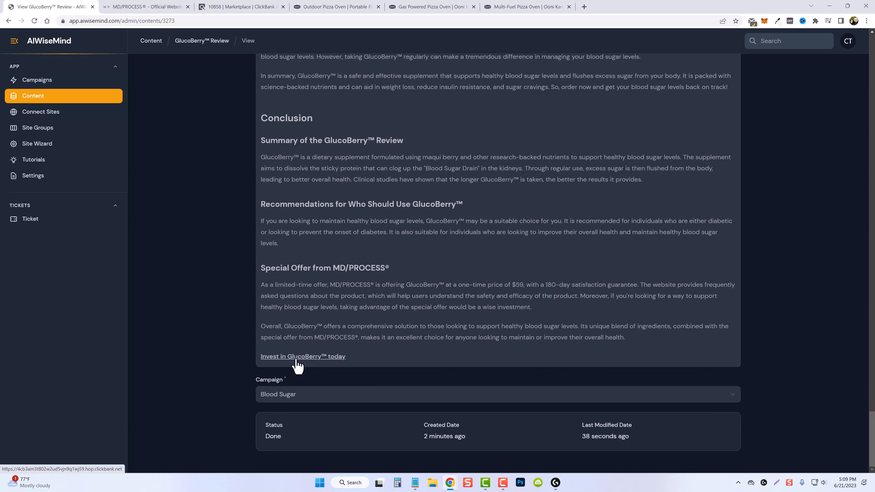
{"action": "mouse_move", "coordinate": [306, 365]}
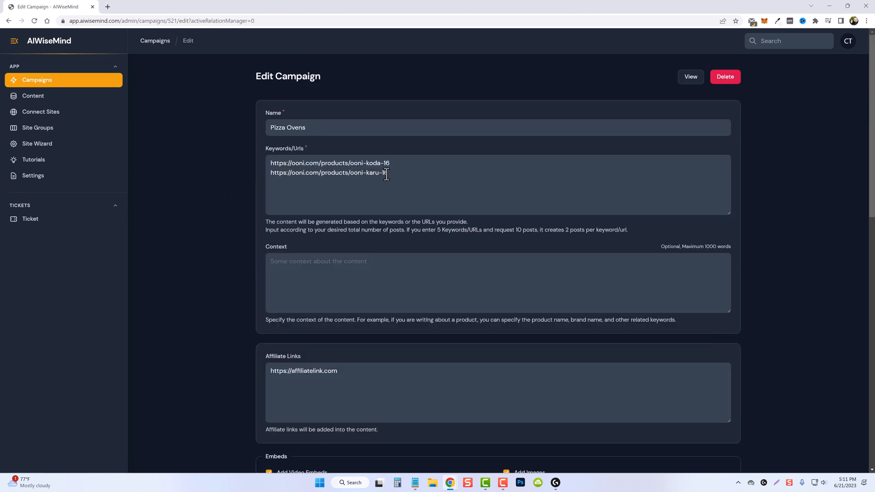
Select both Ooni product URLs in the Pizza Ovens edit form and move down to the post count setting
{"action": "key", "text": "ctrl+a"}
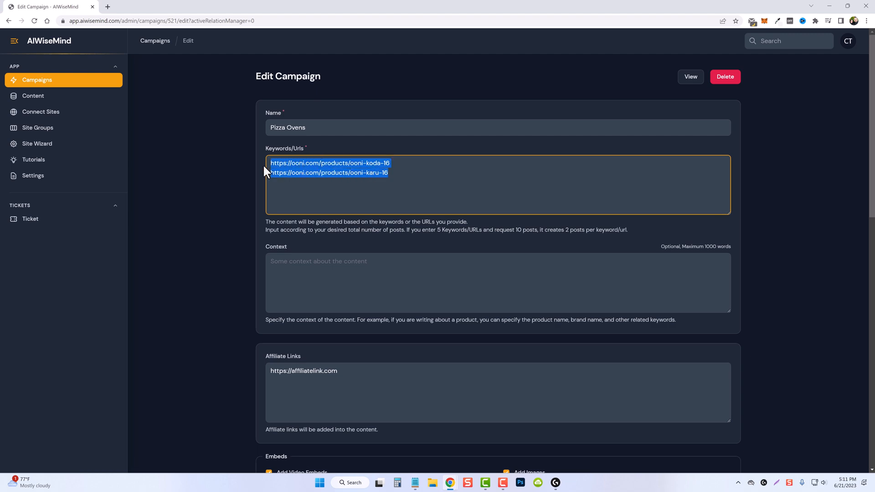
{"action": "scroll", "scroll_direction": "down", "scroll_amount": 3}
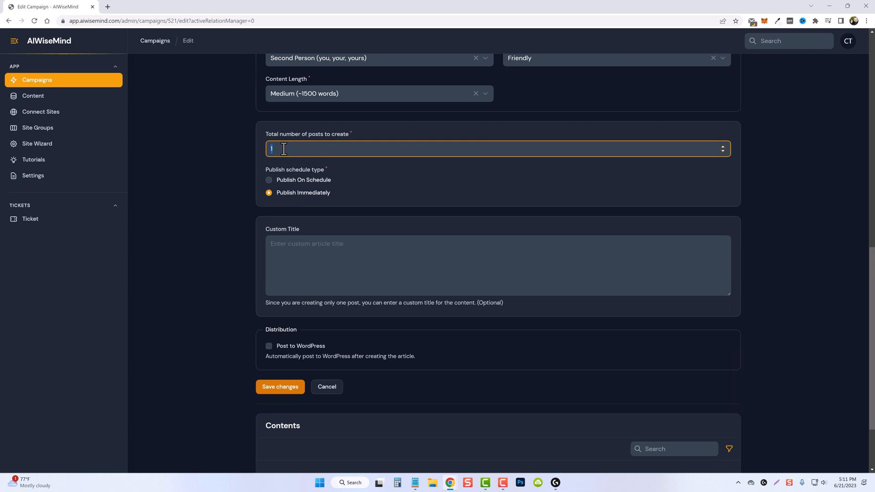
{"action": "mouse_move", "coordinate": [724, 152]}
{"action": "type", "text": "2"}
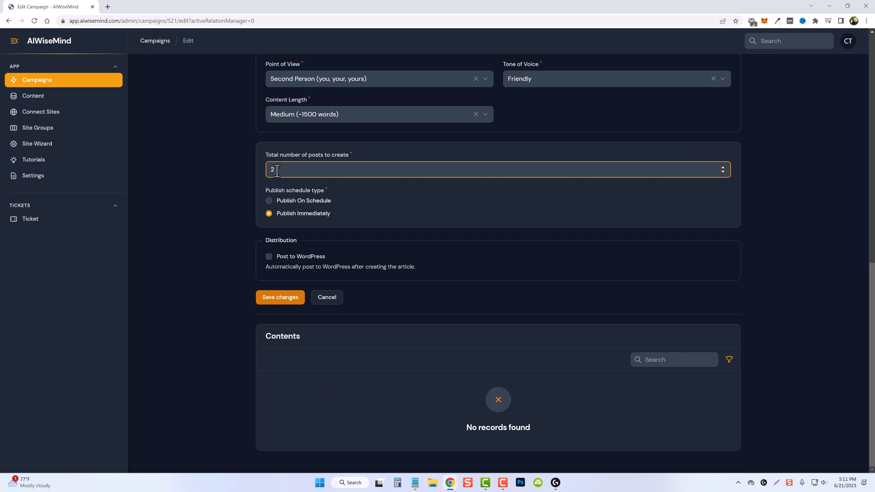
{"action": "mouse_move", "coordinate": [252, 253]}
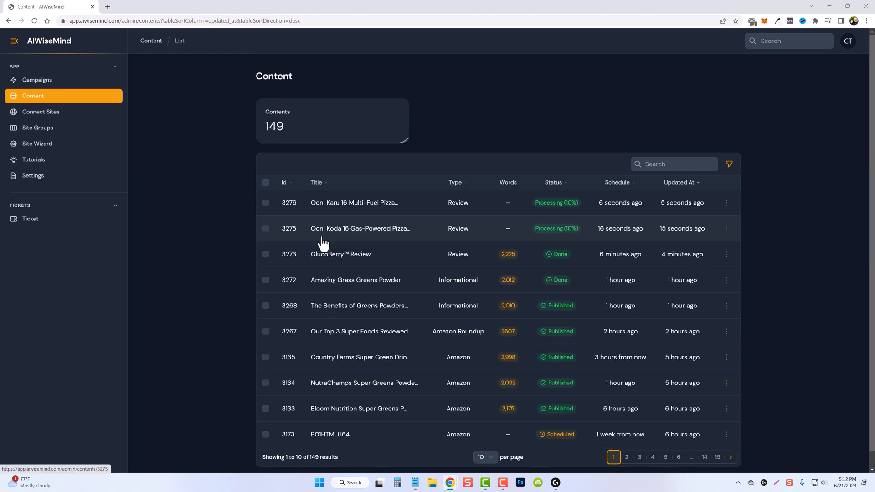
{"action": "mouse_move", "coordinate": [474, 209]}
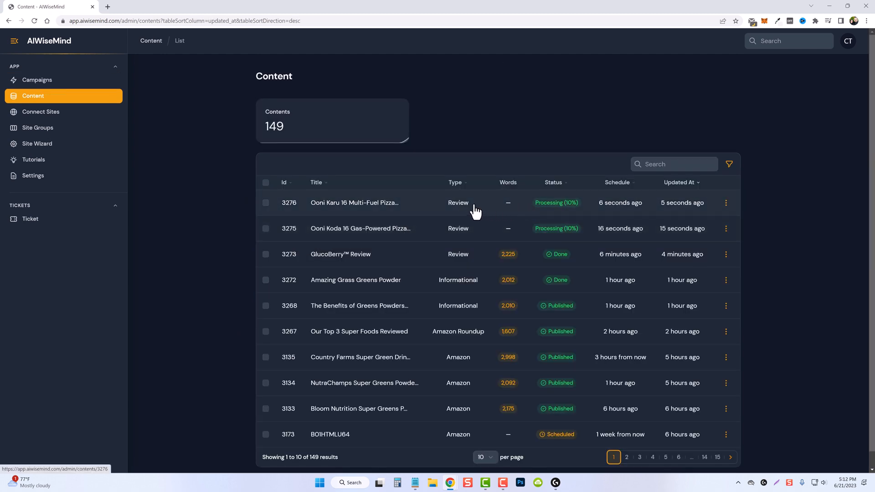
{"action": "mouse_move", "coordinate": [541, 235]}
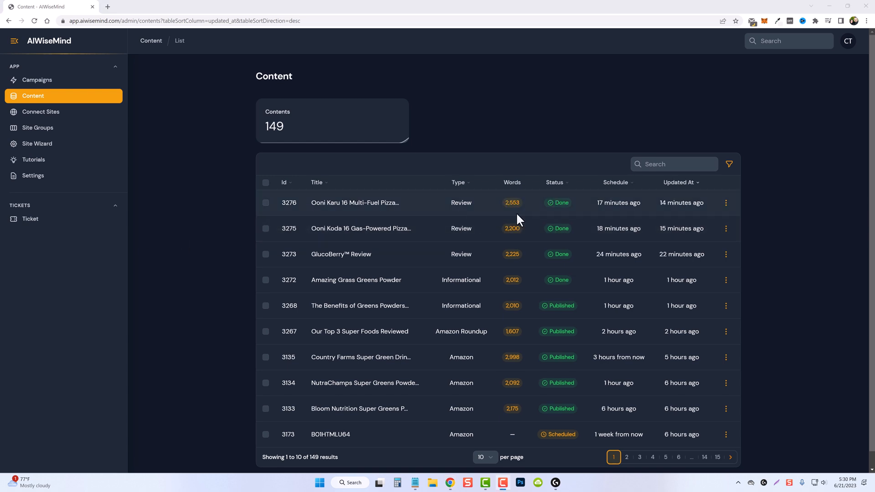
{"action": "mouse_move", "coordinate": [355, 202]}
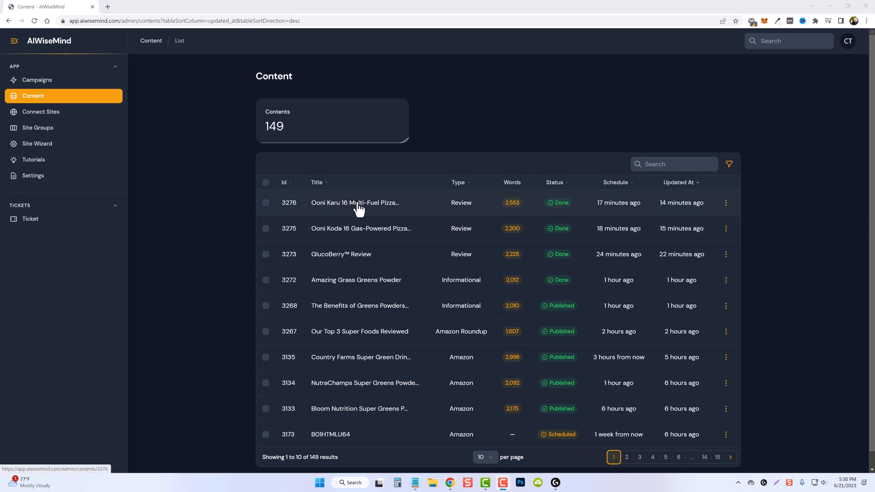
{"action": "mouse_move", "coordinate": [374, 239]}
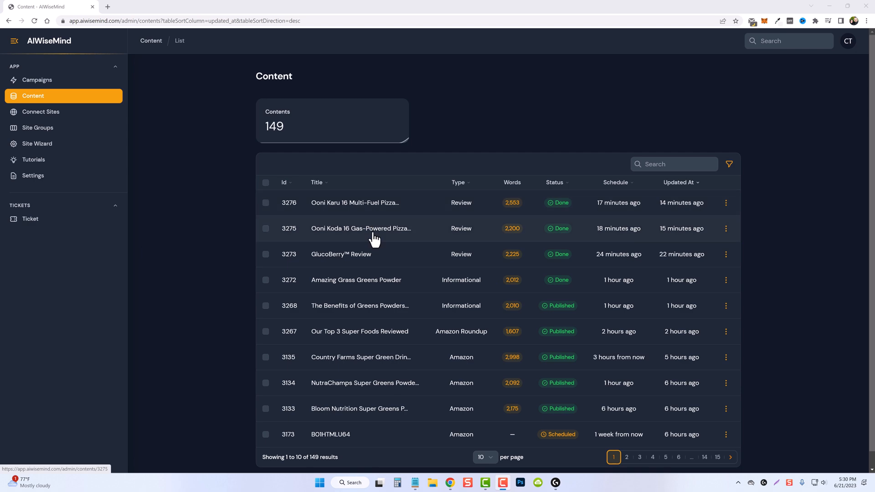
Read through the finished Ooni Koda 16 Gas-Powered Pizza Oven Review, then show the Campaigns list with Pizza Ovens done 2 of 2
{"action": "left_click", "coordinate": [361, 228]}
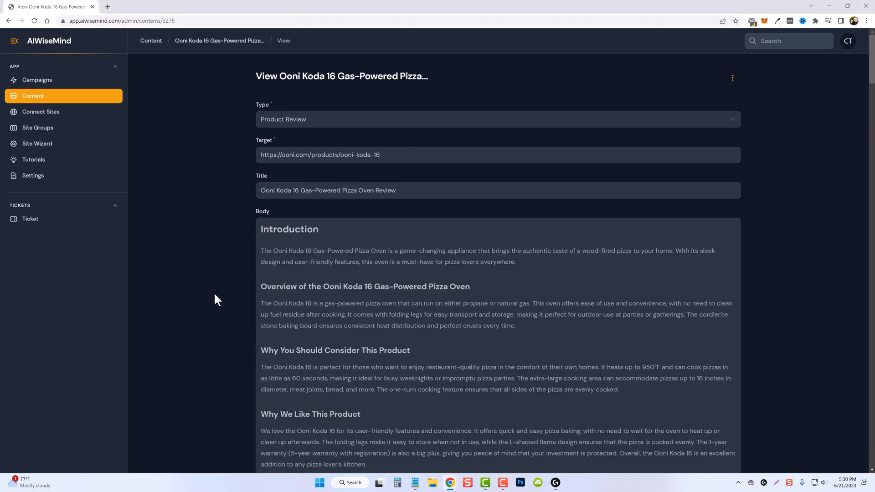
{"action": "scroll", "scroll_direction": "down", "scroll_amount": 3}
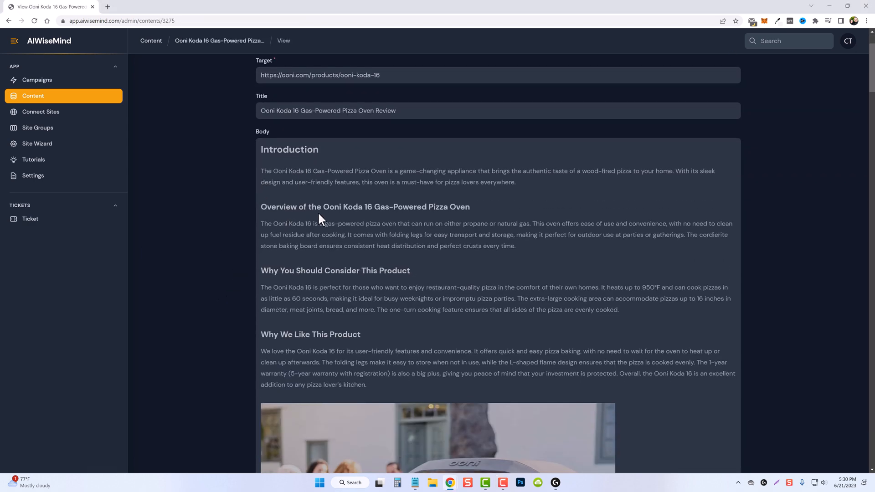
{"action": "scroll", "scroll_direction": "down", "scroll_amount": 3}
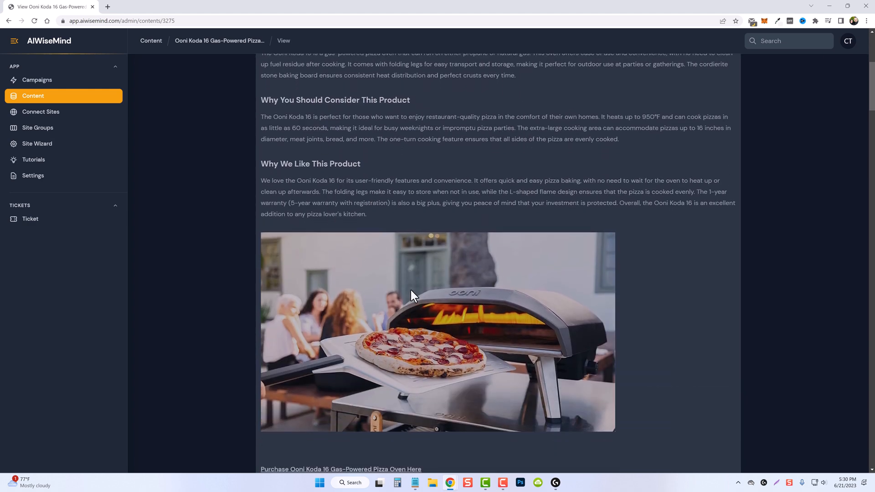
{"action": "scroll", "scroll_direction": "down", "scroll_amount": 3}
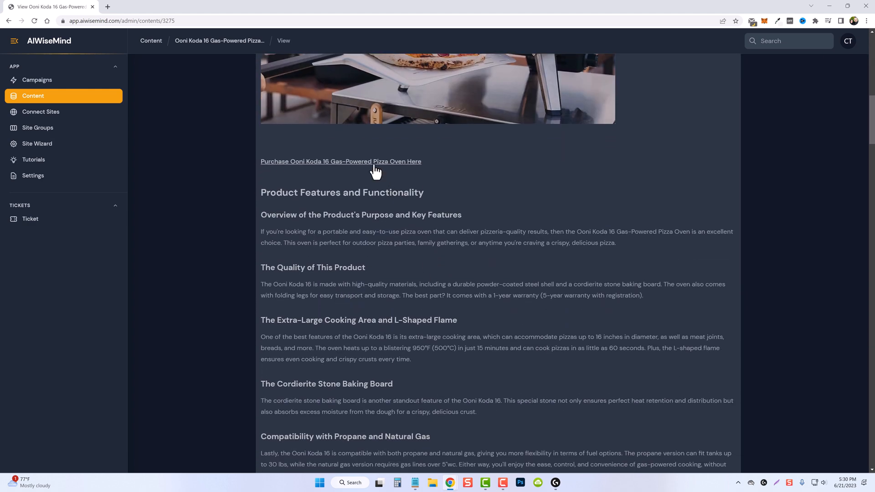
{"action": "scroll", "scroll_direction": "down", "scroll_amount": 3}
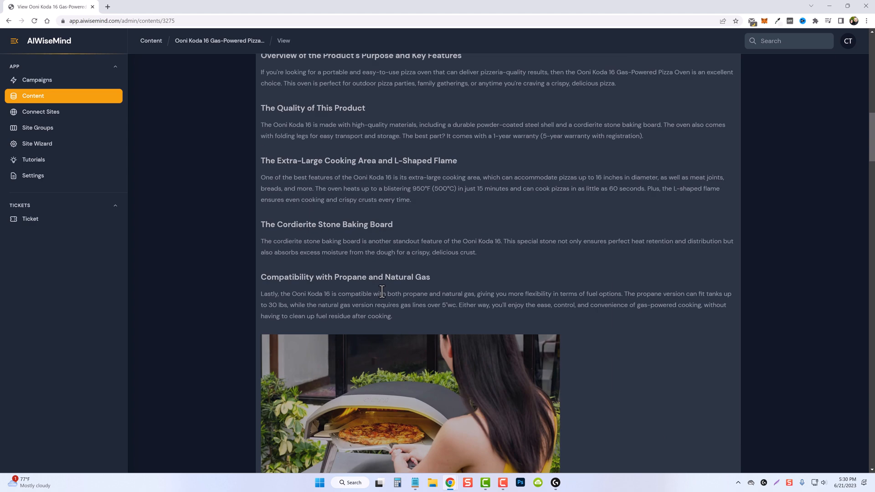
{"action": "scroll", "scroll_direction": "down", "scroll_amount": 3}
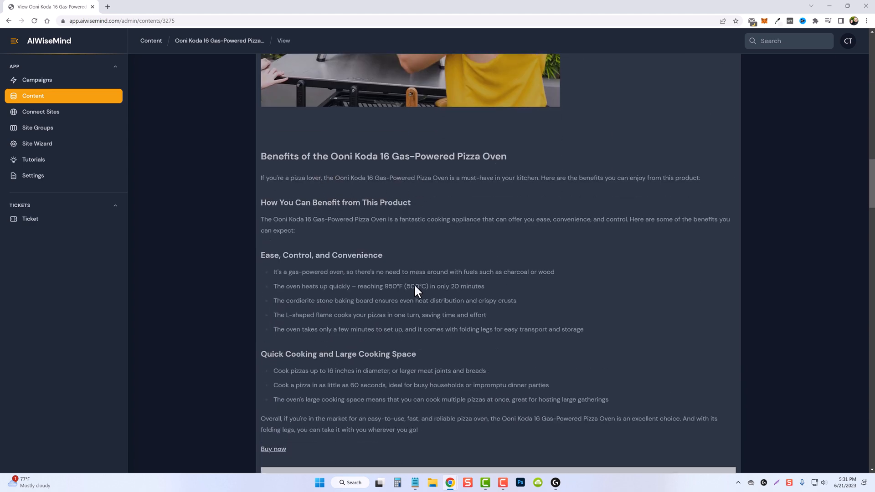
{"action": "scroll", "scroll_direction": "down", "scroll_amount": 3}
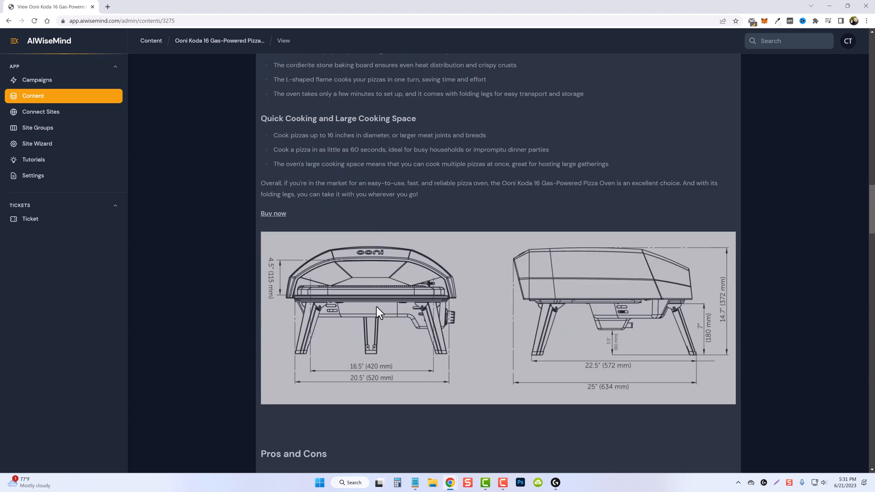
{"action": "scroll", "scroll_direction": "down", "scroll_amount": 3}
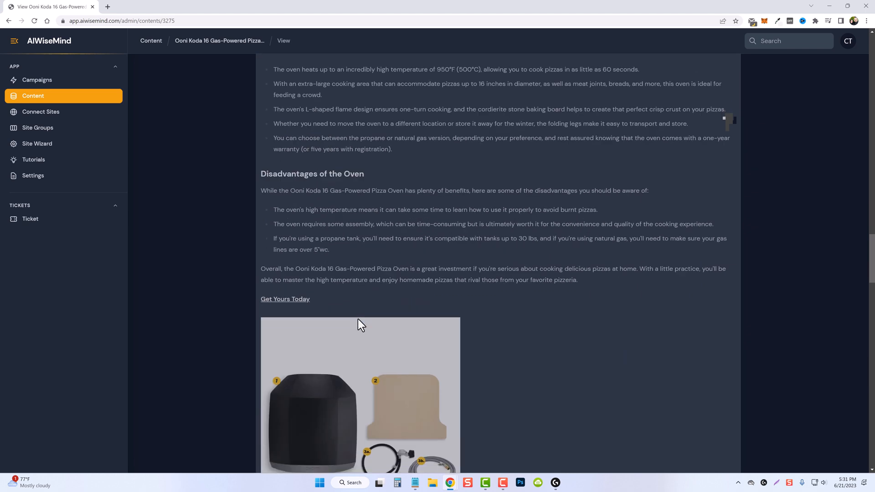
{"action": "scroll", "scroll_direction": "down", "scroll_amount": 3}
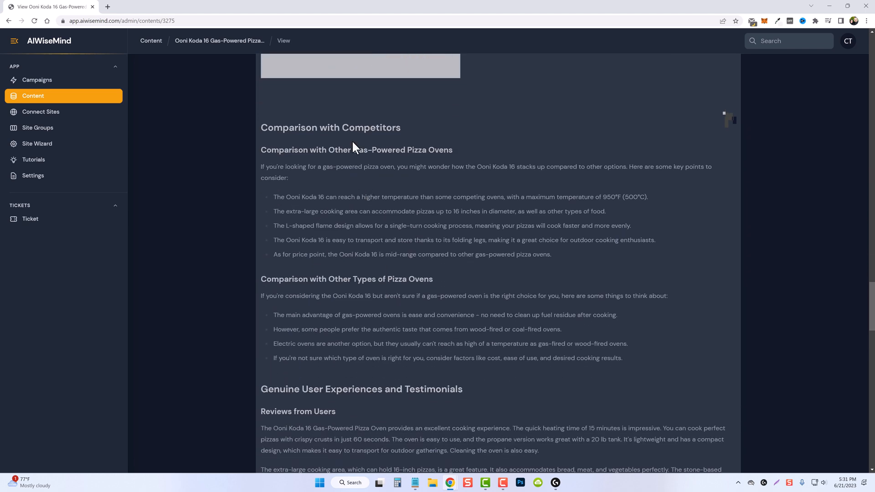
{"action": "scroll", "scroll_direction": "down", "scroll_amount": 3}
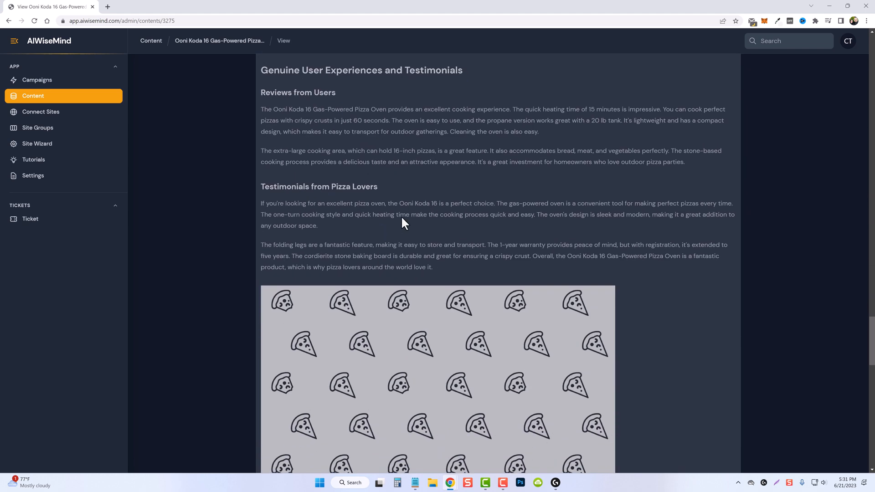
{"action": "scroll", "scroll_direction": "down", "scroll_amount": 3}
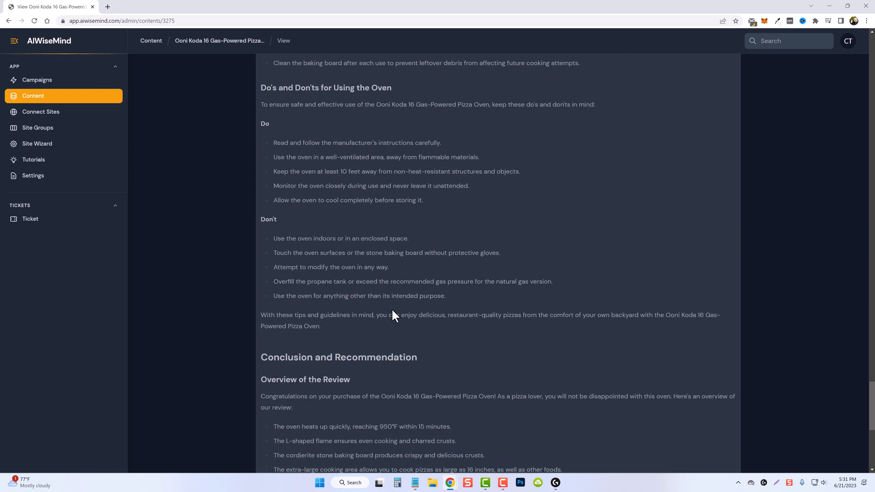
{"action": "scroll", "scroll_direction": "down", "scroll_amount": 3}
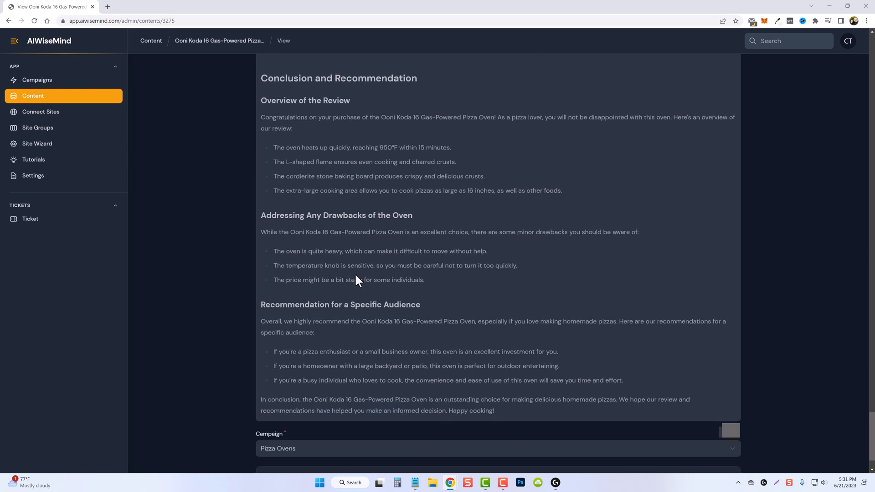
{"action": "left_click", "coordinate": [37, 80]}
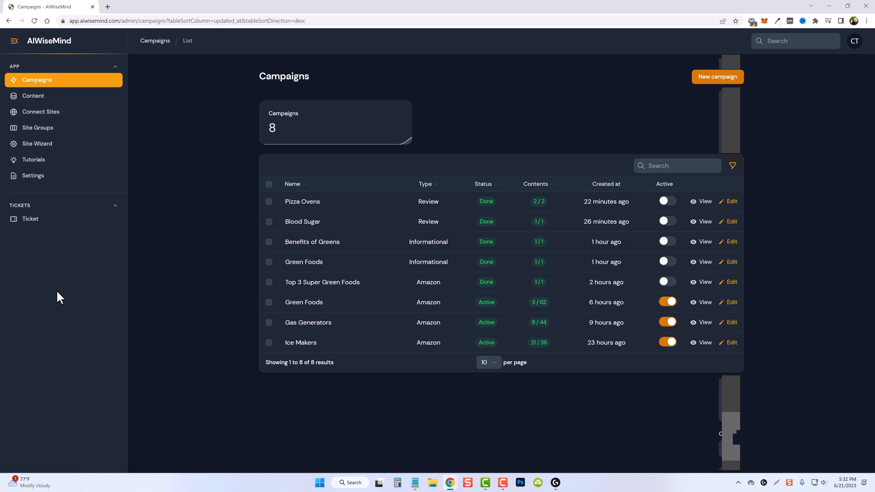